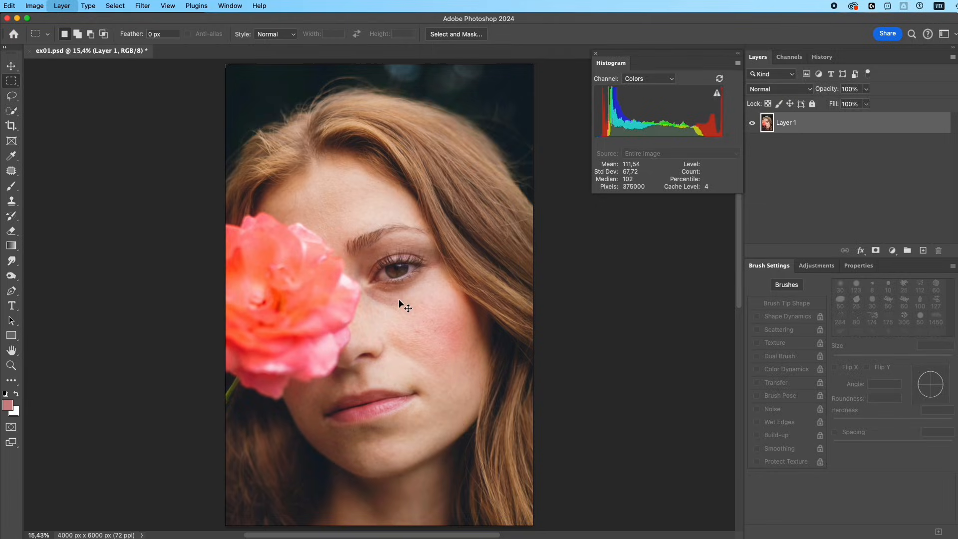
- Duplicate the portrait layer and smooth the middle copy with a Median filter of radius 80 px
key(cmd+j)
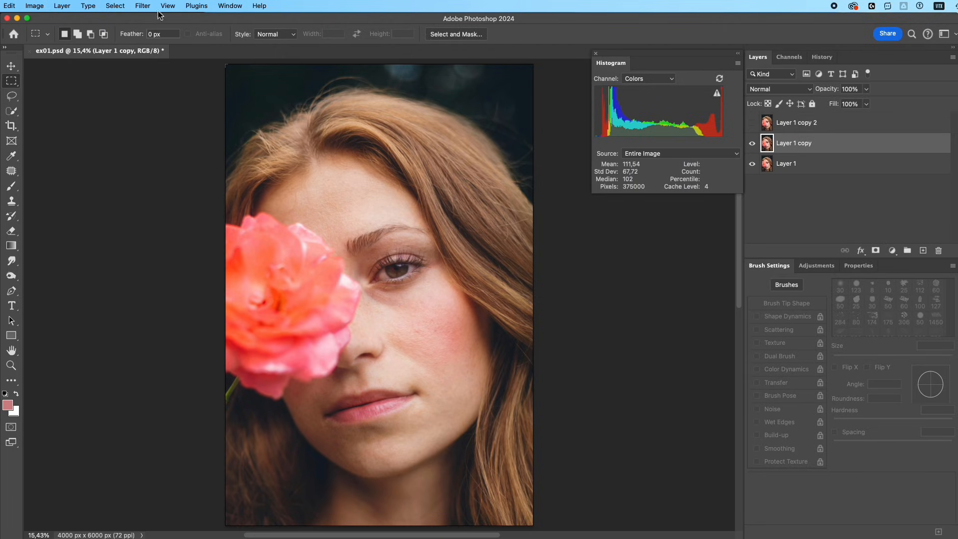
click(142, 6)
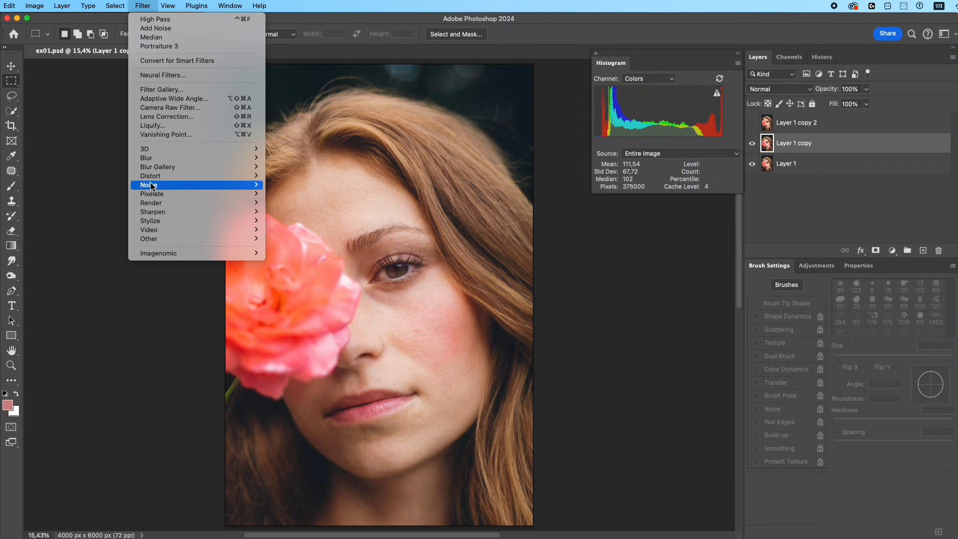
mouse_move(149, 186)
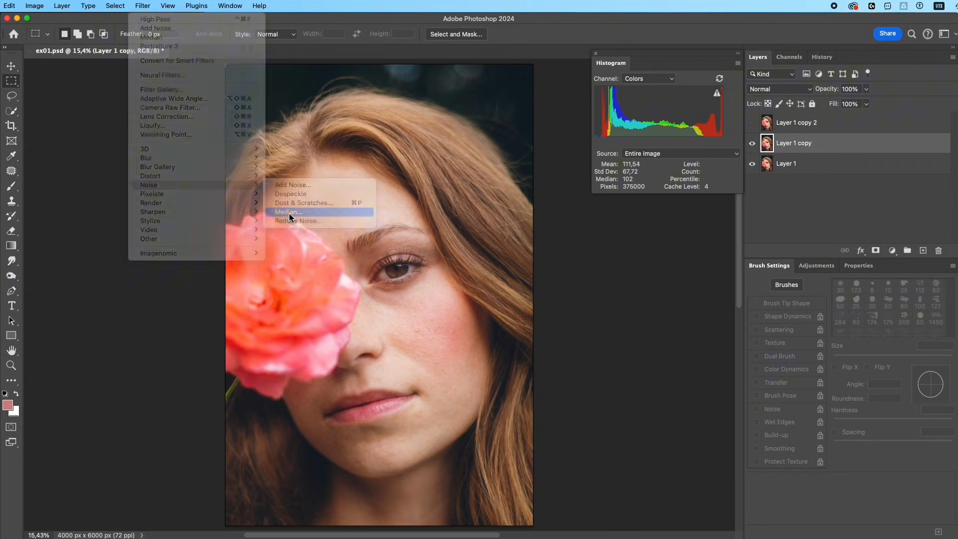
click(288, 212)
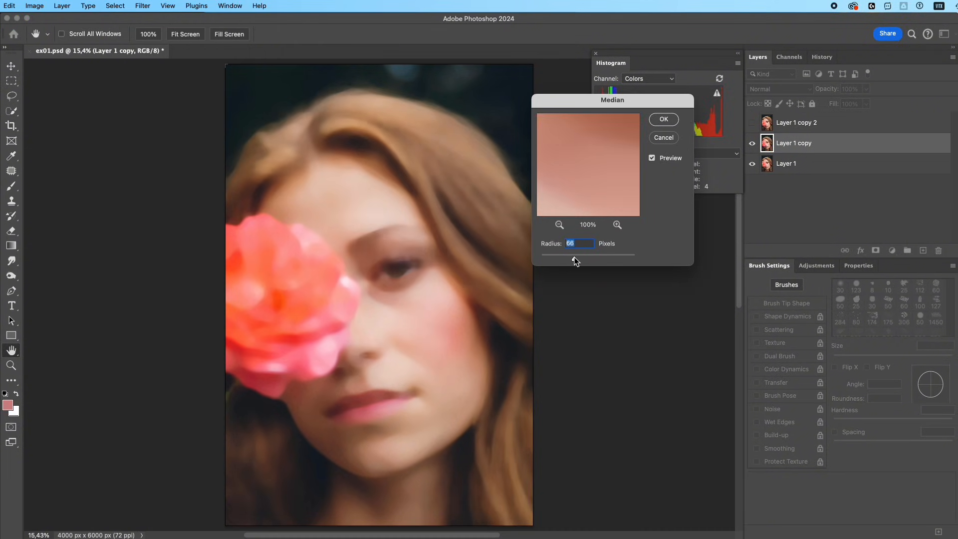
drag(573, 262, 582, 262)
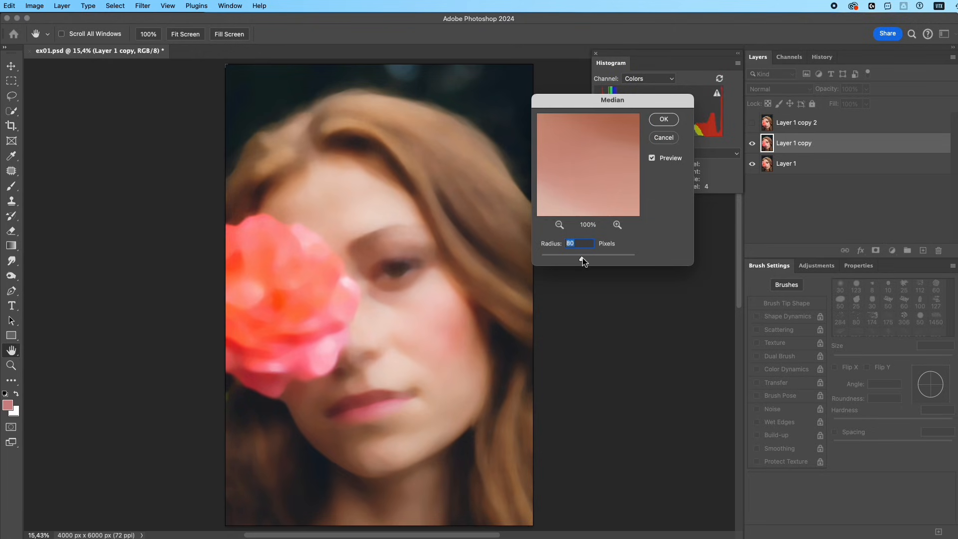
click(663, 119)
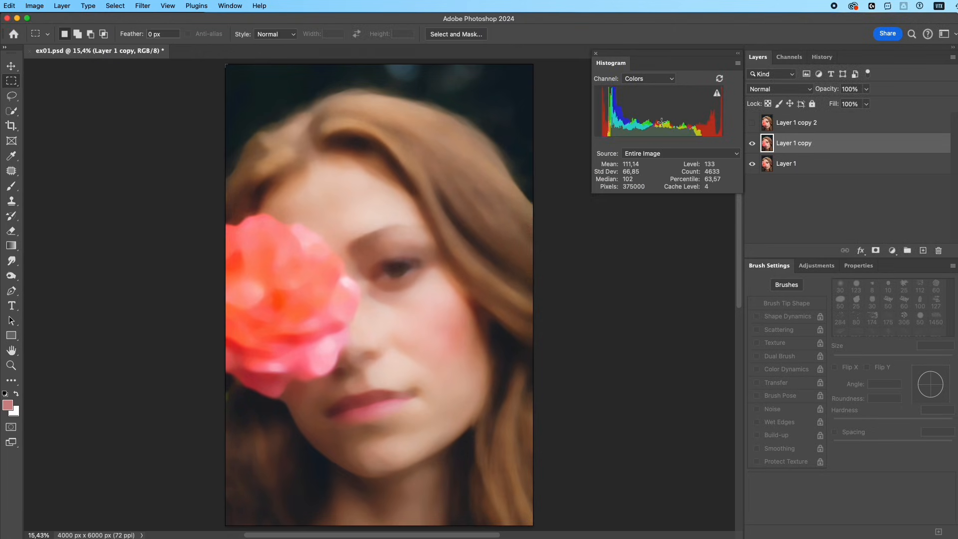
- Create a new layer set to Soft Light and filled with 50% gray
key(Ctrl+Shift+N)
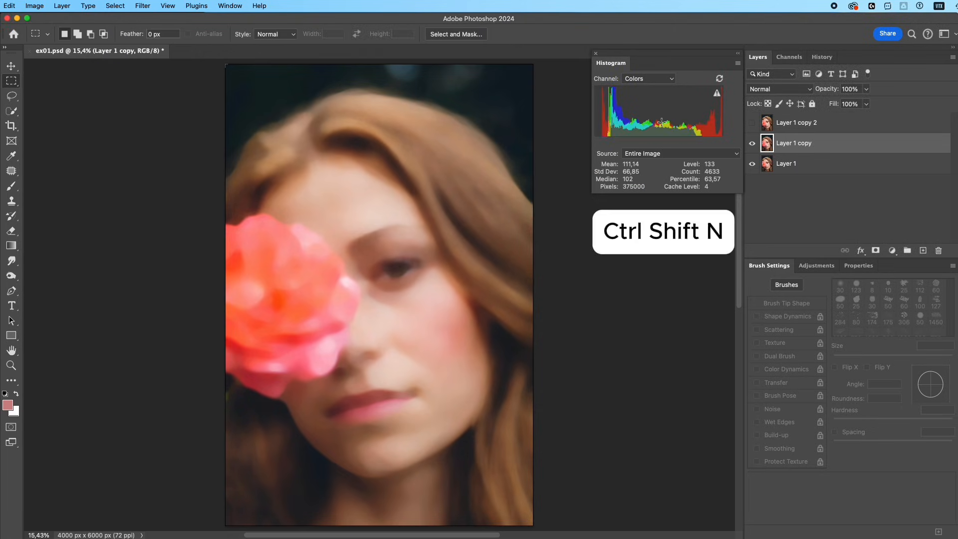
key(ctrl+shift+n)
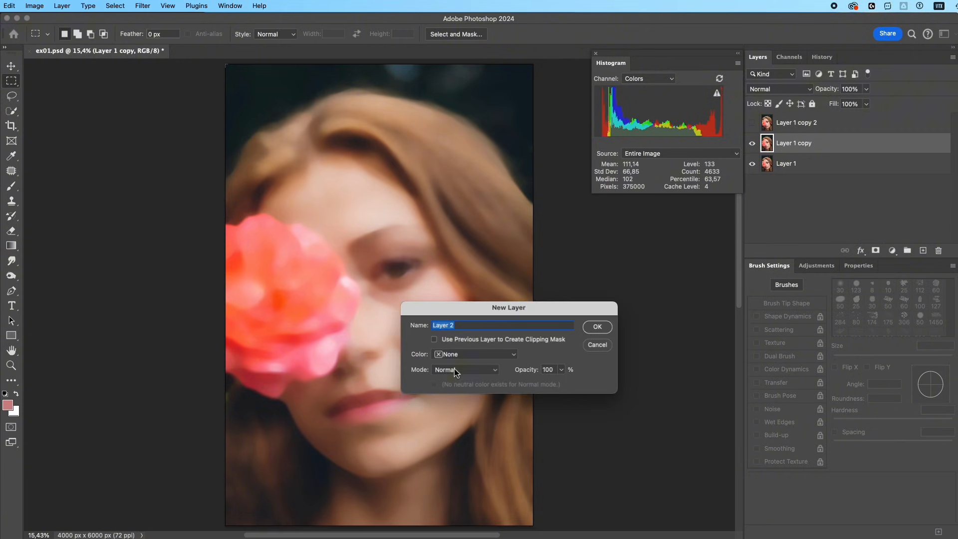
click(466, 369)
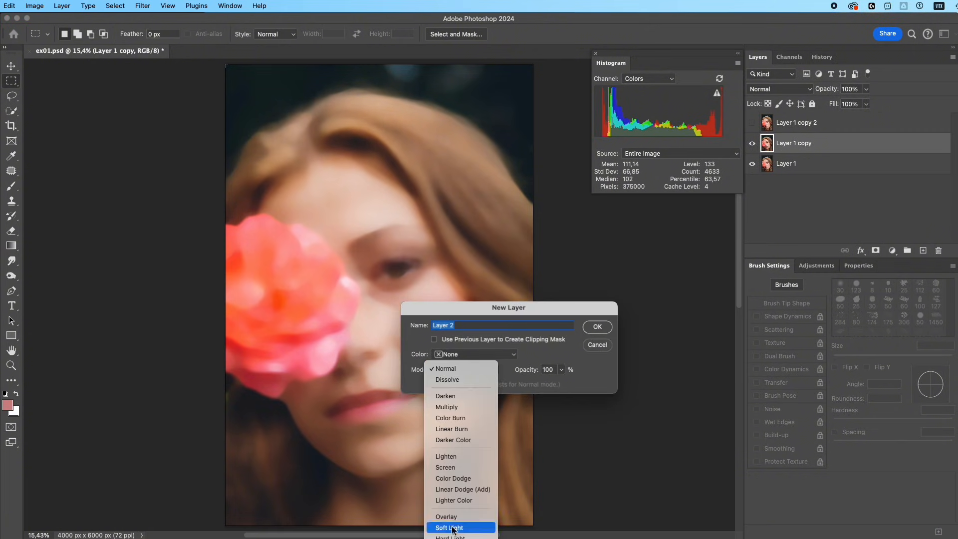
click(450, 527)
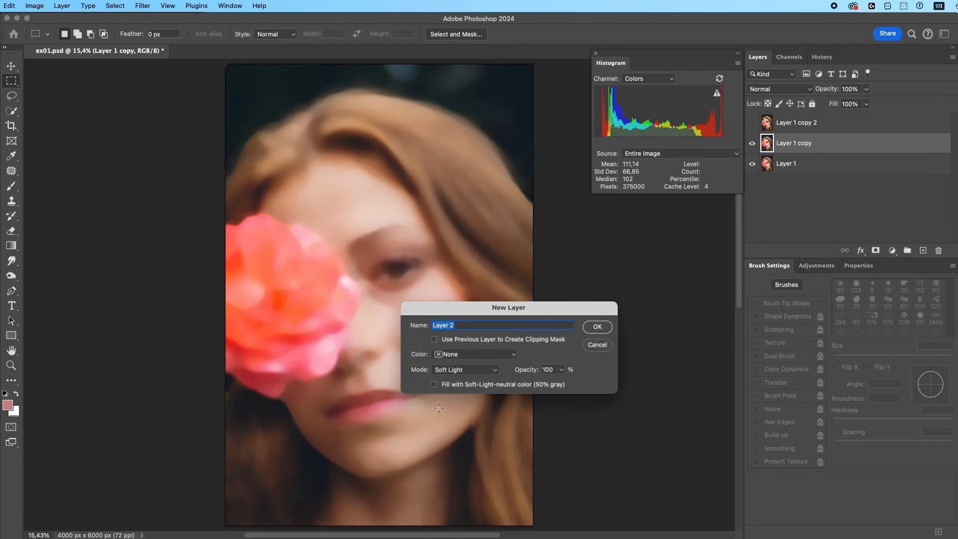
click(434, 383)
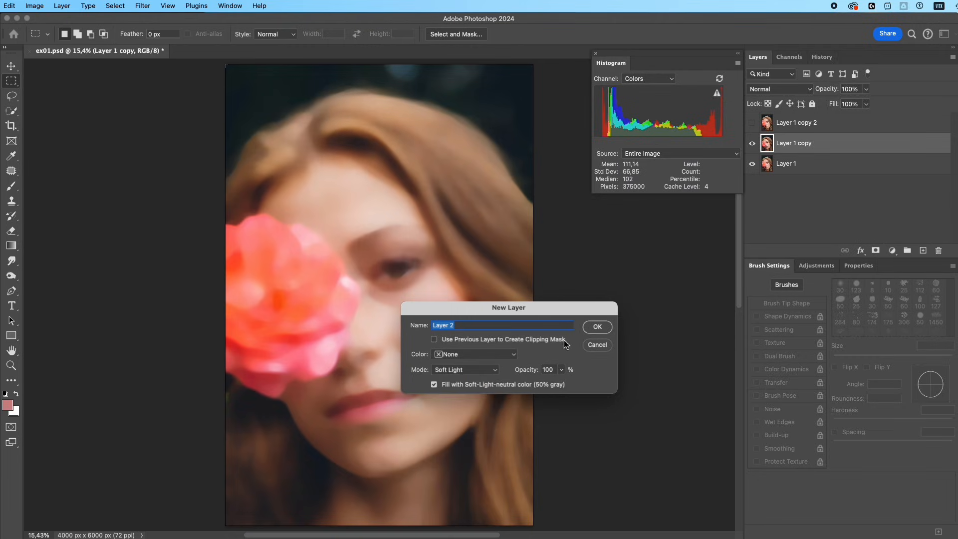
click(596, 327)
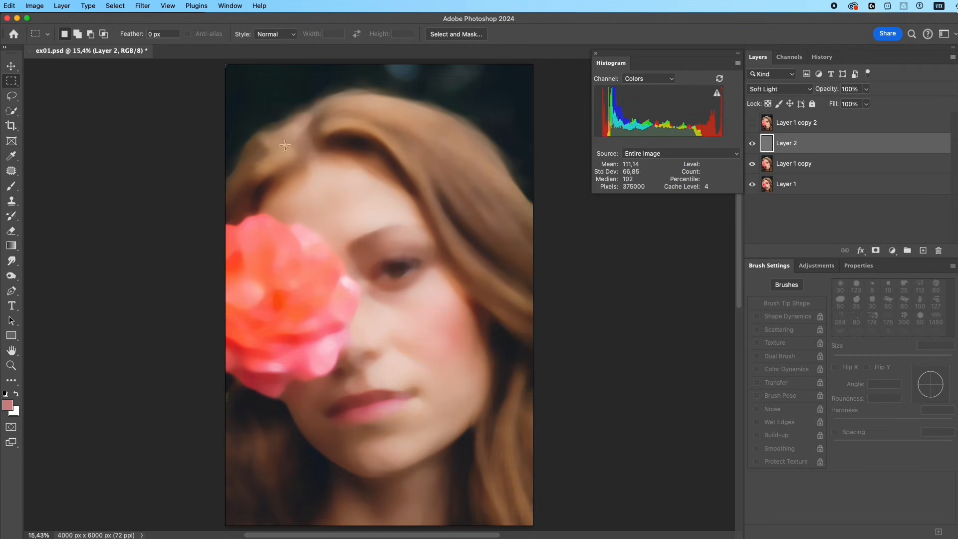
- Add monochromatic Gaussian noise to the gray layer and show the top portrait copy again
click(143, 6)
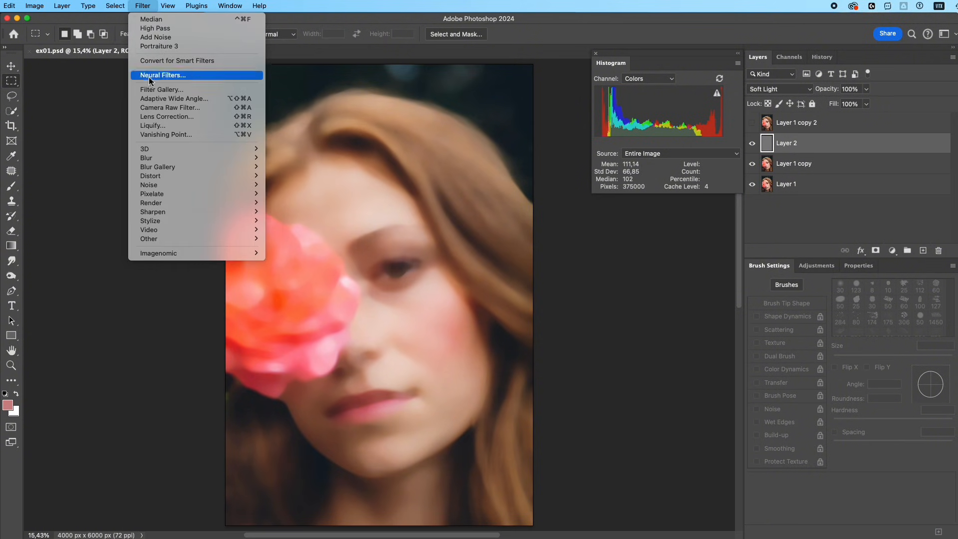
mouse_move(149, 185)
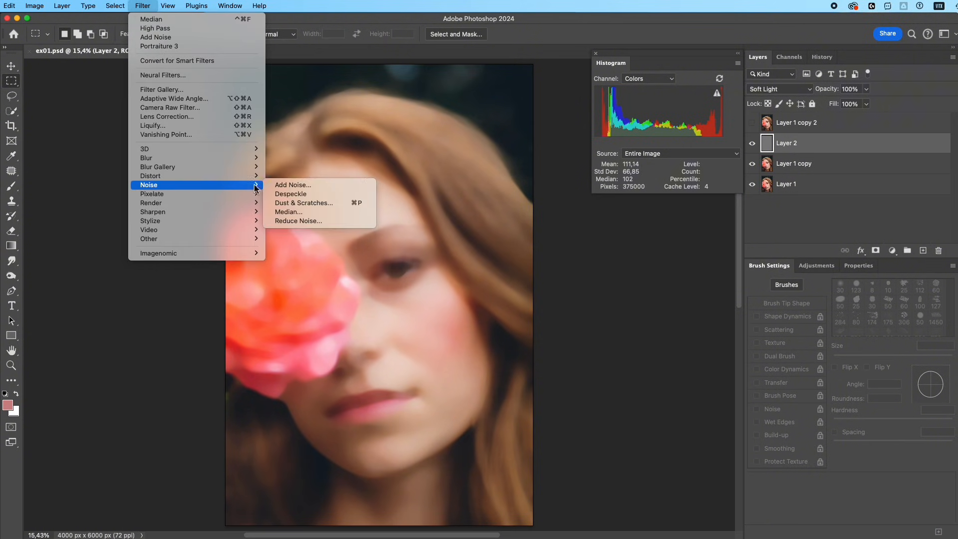
click(292, 184)
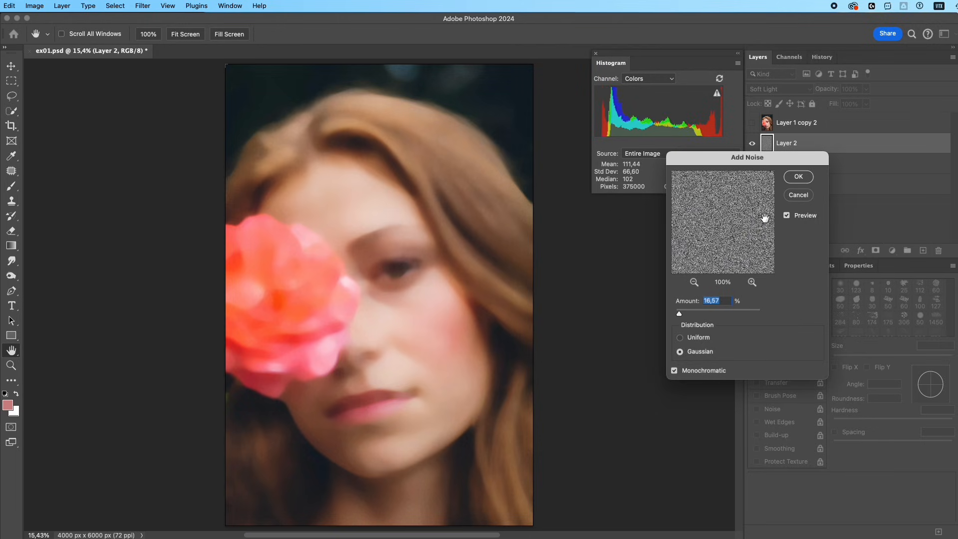
click(799, 177)
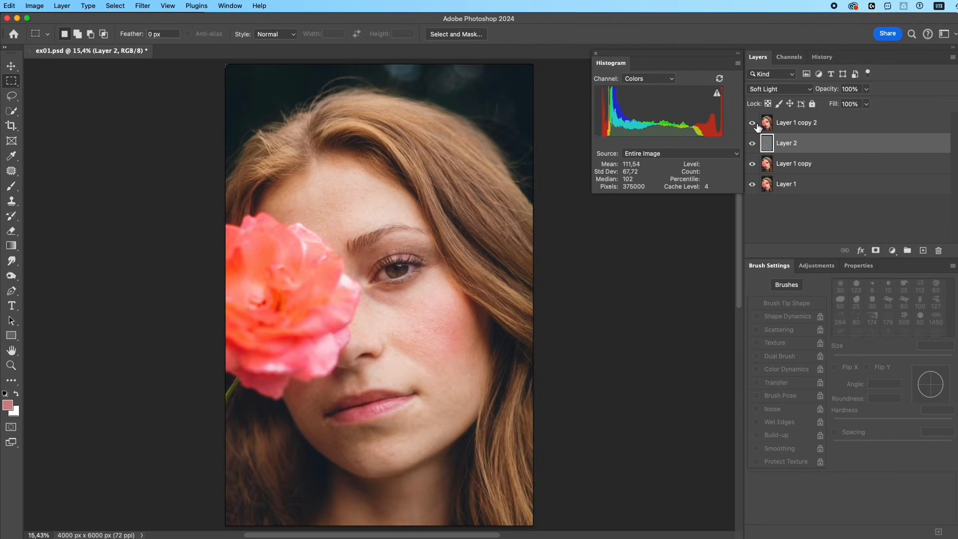
- Set Layer 1 copy 2 to Linear Light and run a High Pass of about 2.8 px on it
click(779, 89)
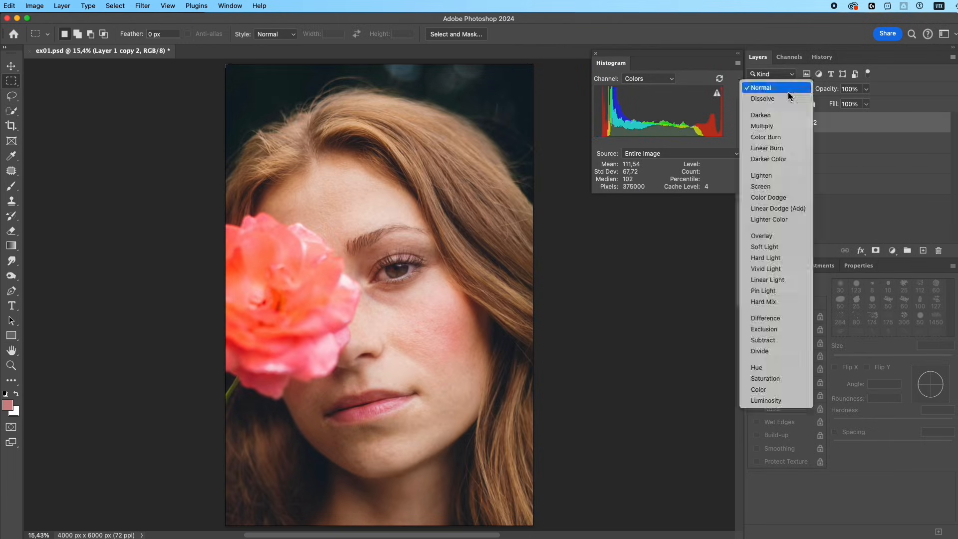
click(766, 280)
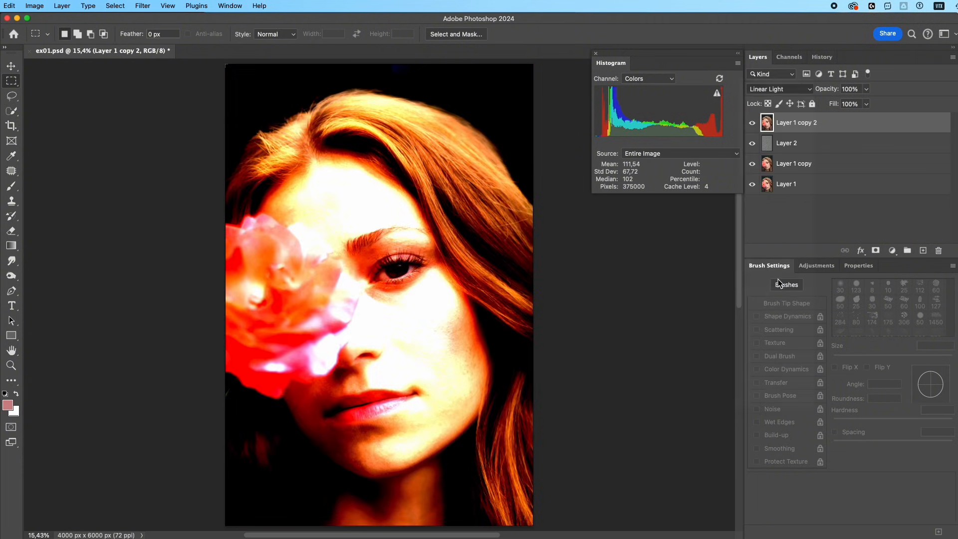
click(143, 6)
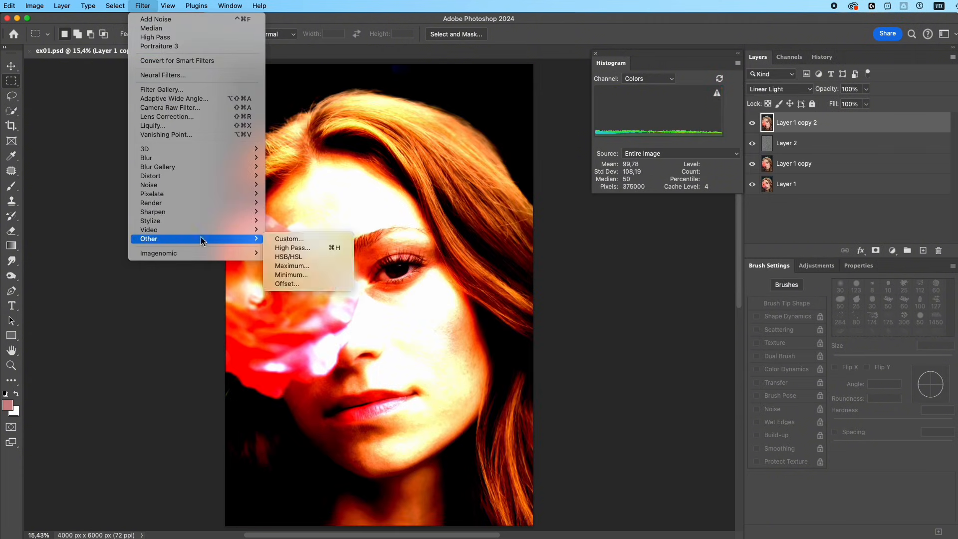
click(292, 248)
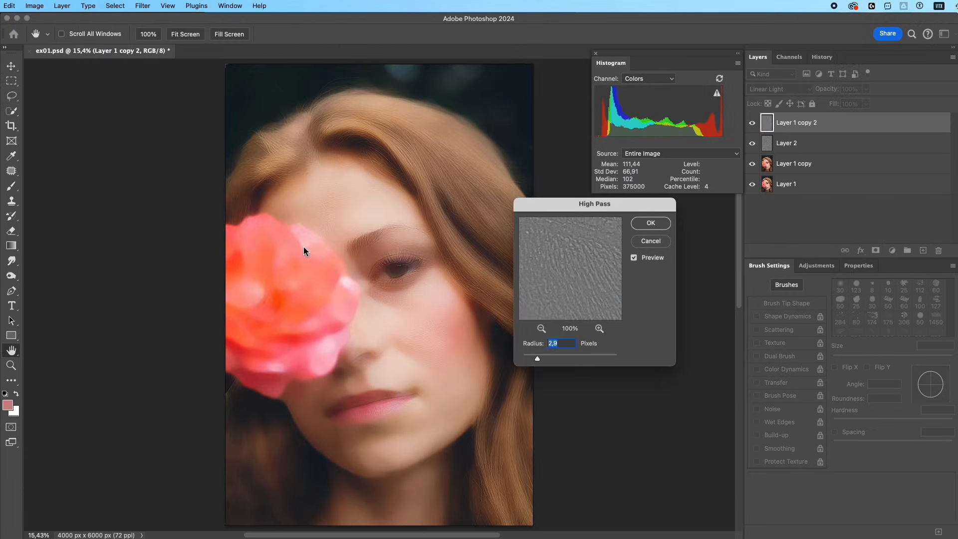
mouse_move(424, 308)
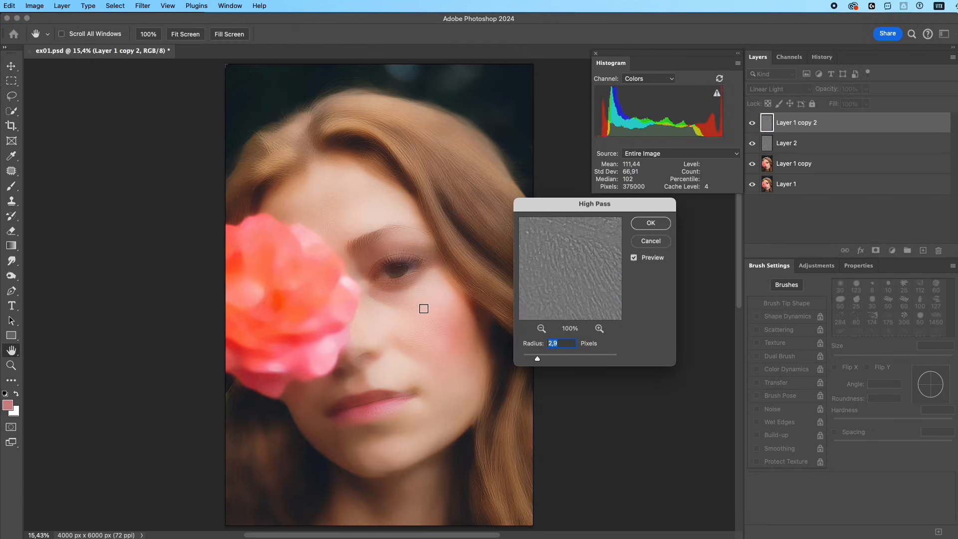
drag(538, 358, 536, 361)
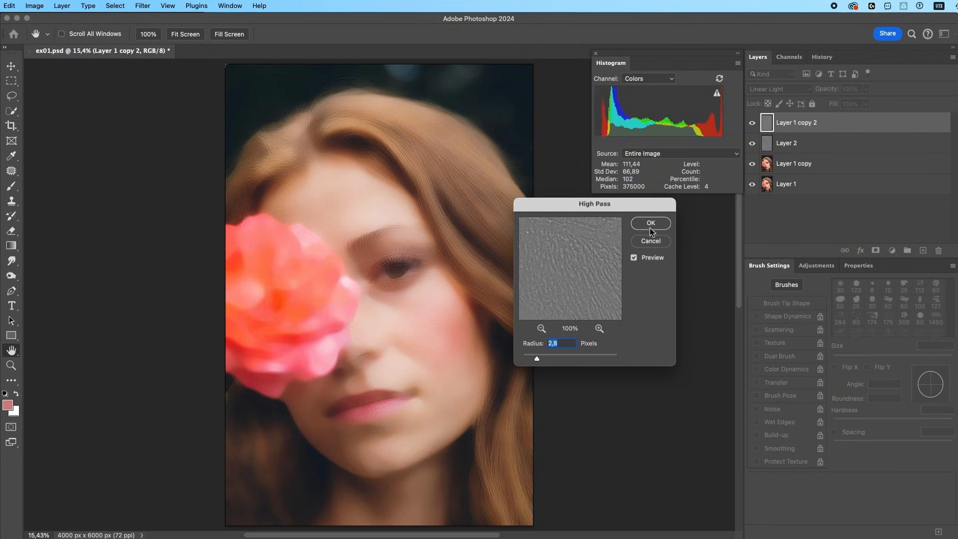
click(649, 222)
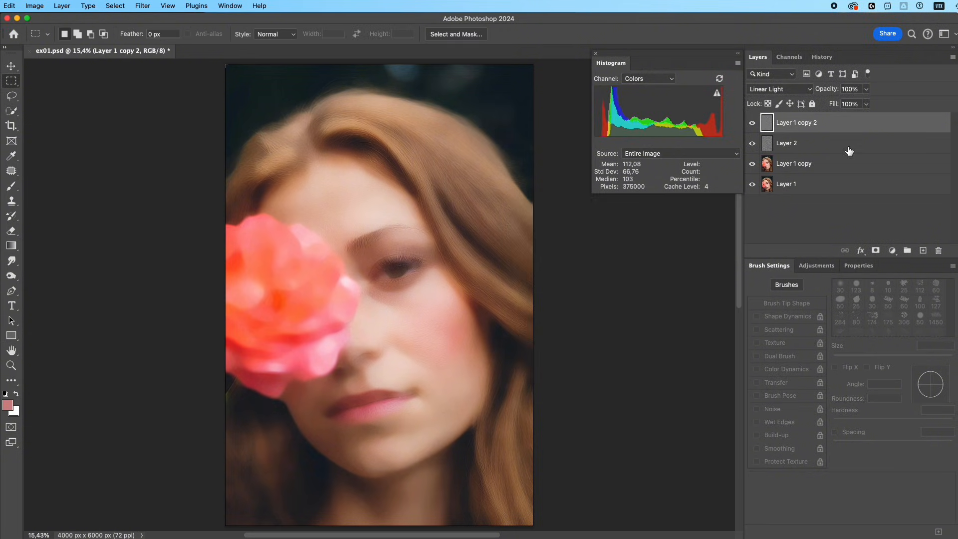
- Group the retouching layers into Group 1 and split its Blend If underlying sliders to 0/128 and 202/255
key(ctrl+g)
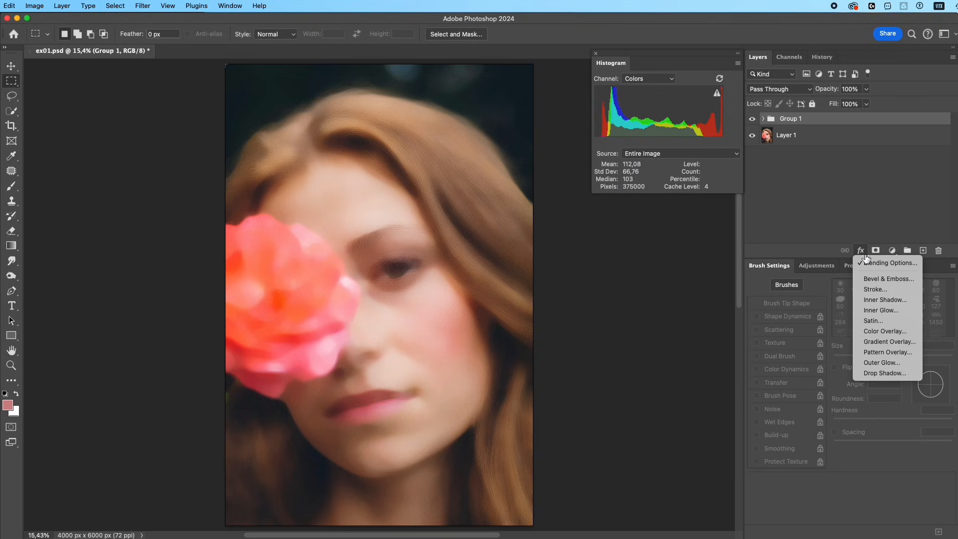
click(886, 263)
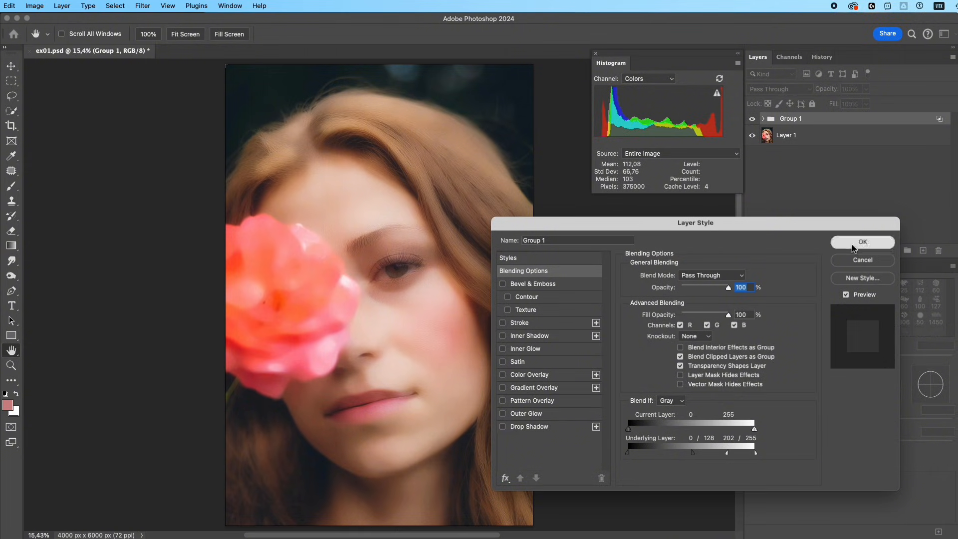
click(862, 241)
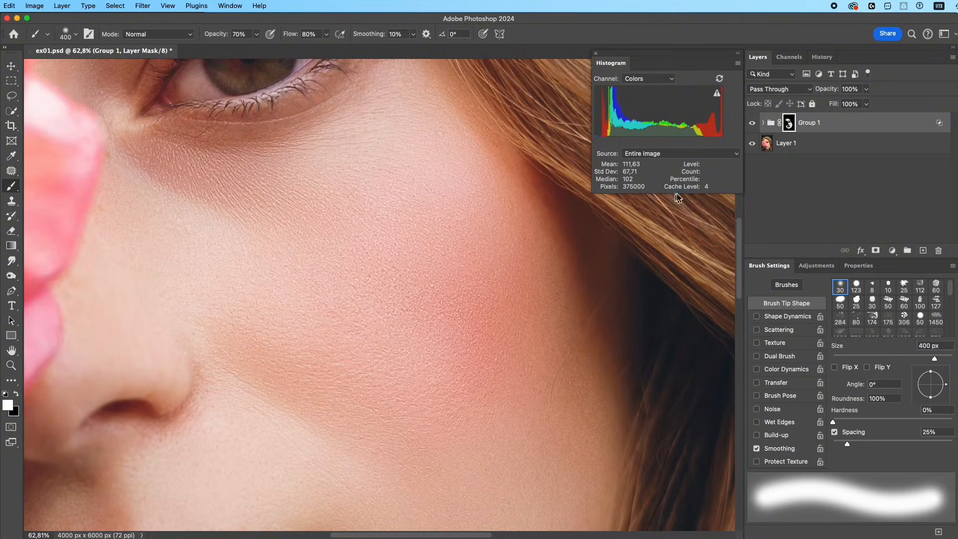
mouse_move(709, 153)
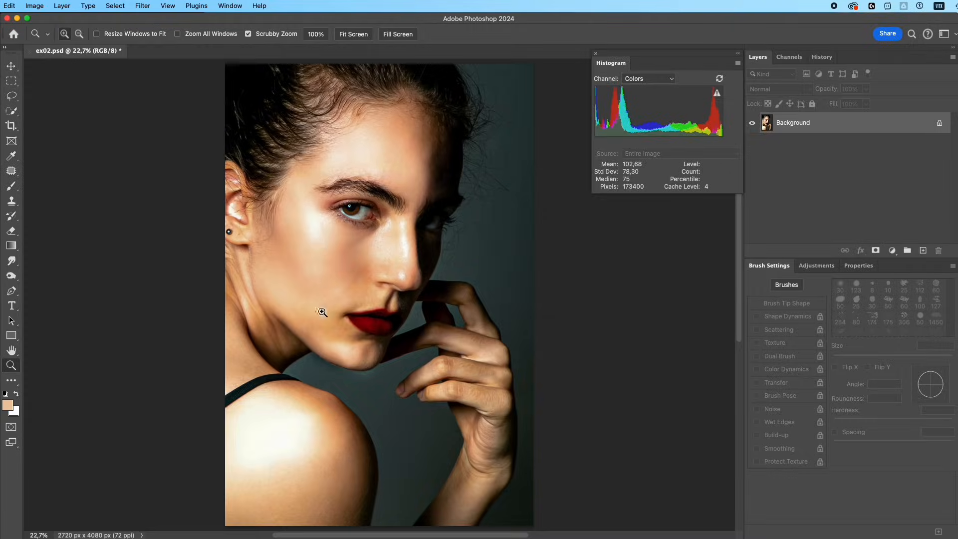
mouse_move(298, 405)
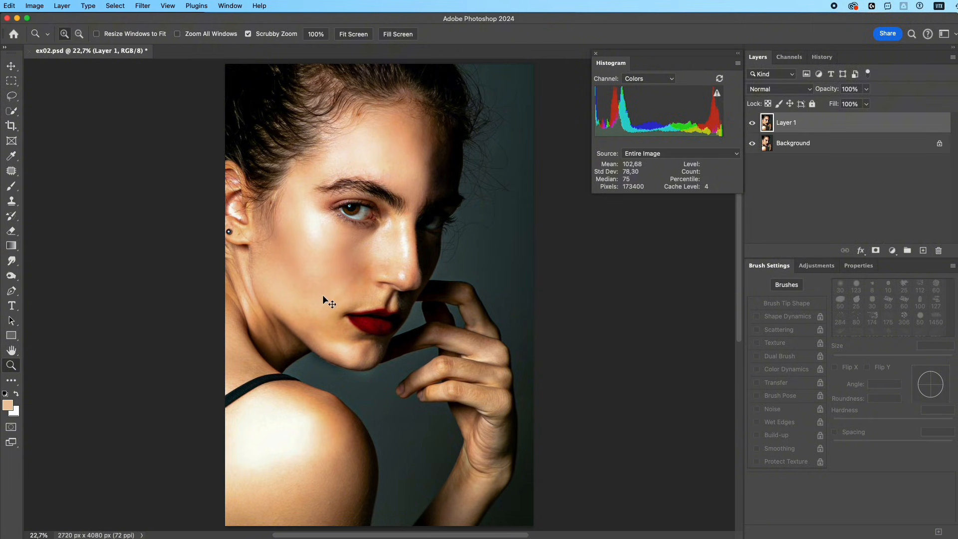
- Desaturate the duplicated layer and apply a High Pass of about 2.1 px
key(Ctrl+Shift+U)
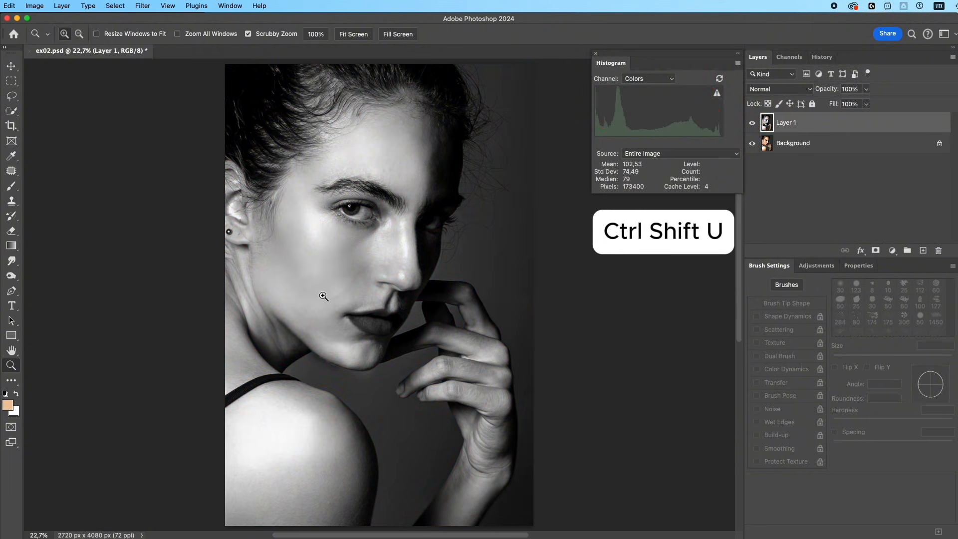
key(ctrl+shift+u)
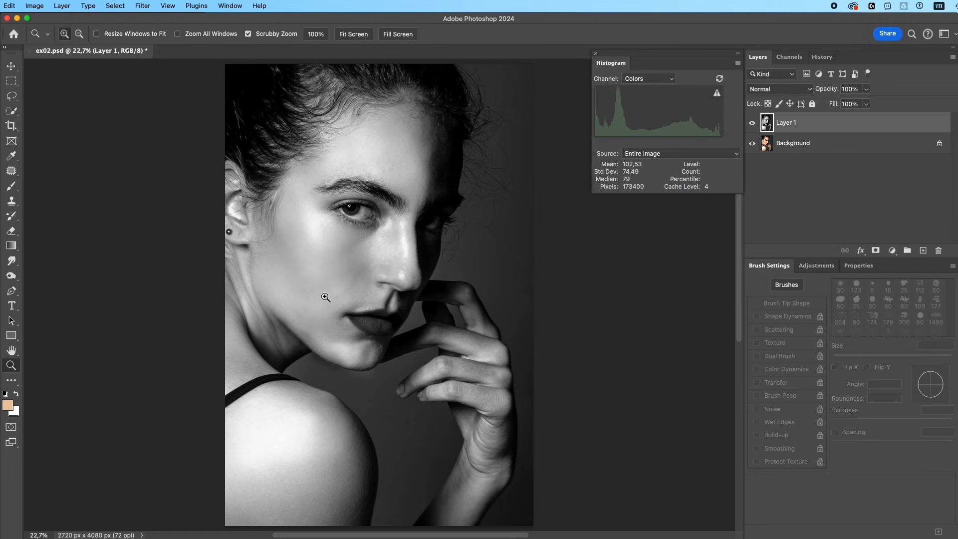
click(141, 6)
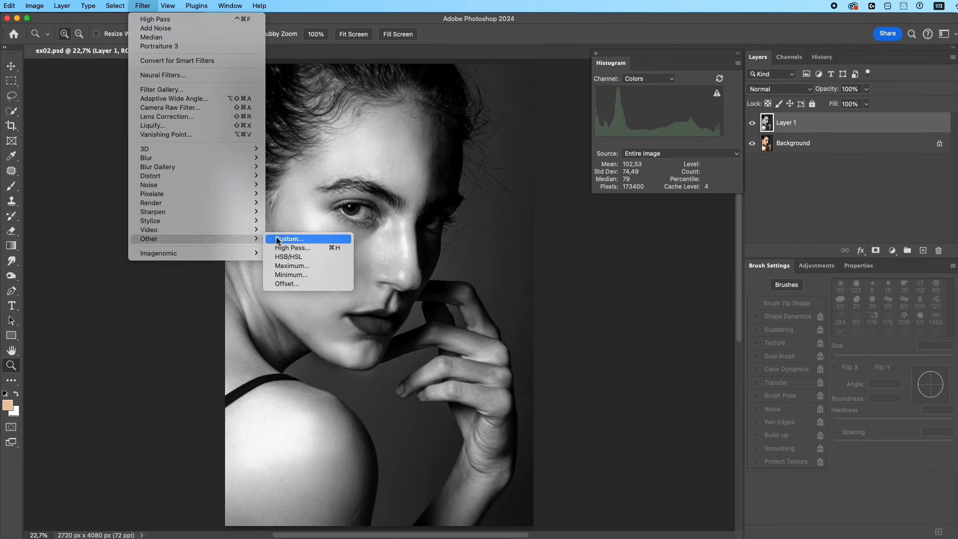
click(293, 247)
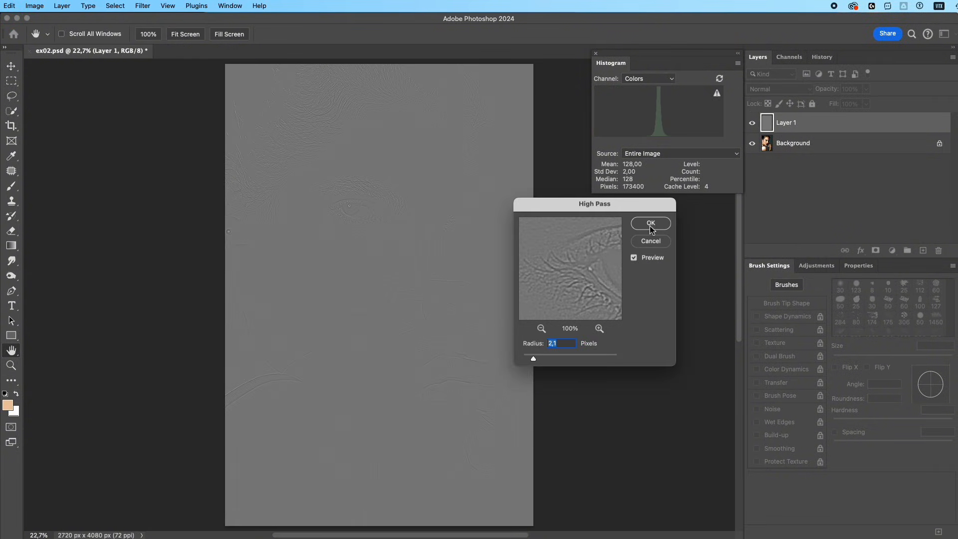
click(650, 222)
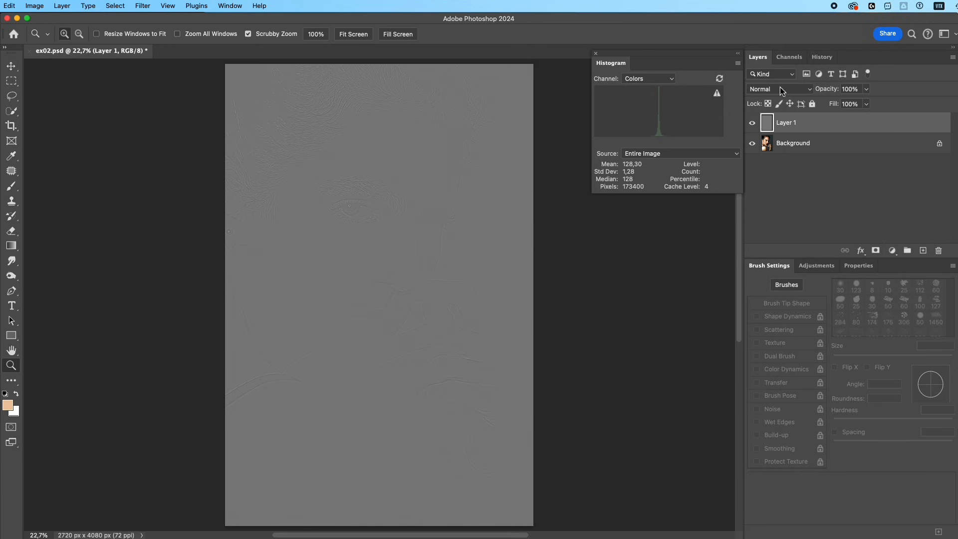
- Blend the High Pass layer as Overlay and make Background the active layer
click(780, 89)
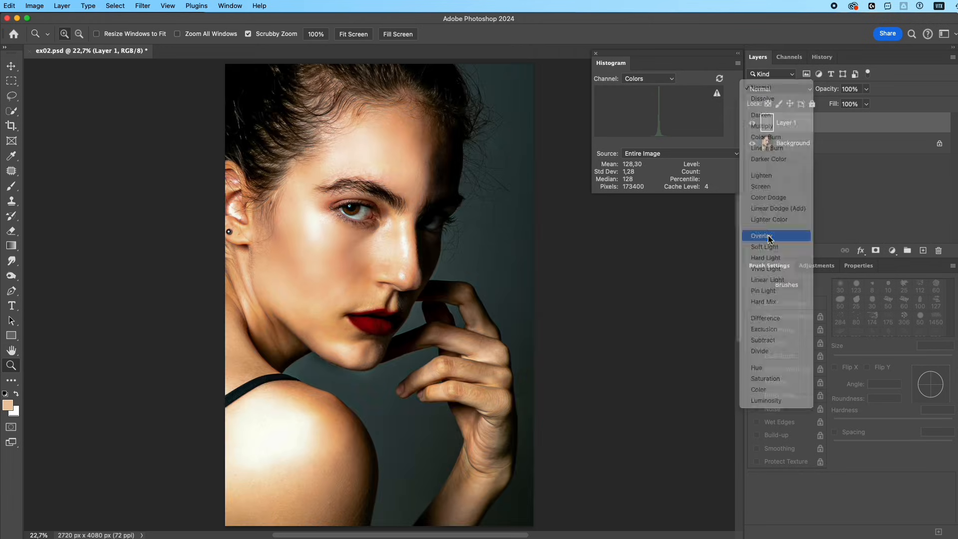
click(762, 236)
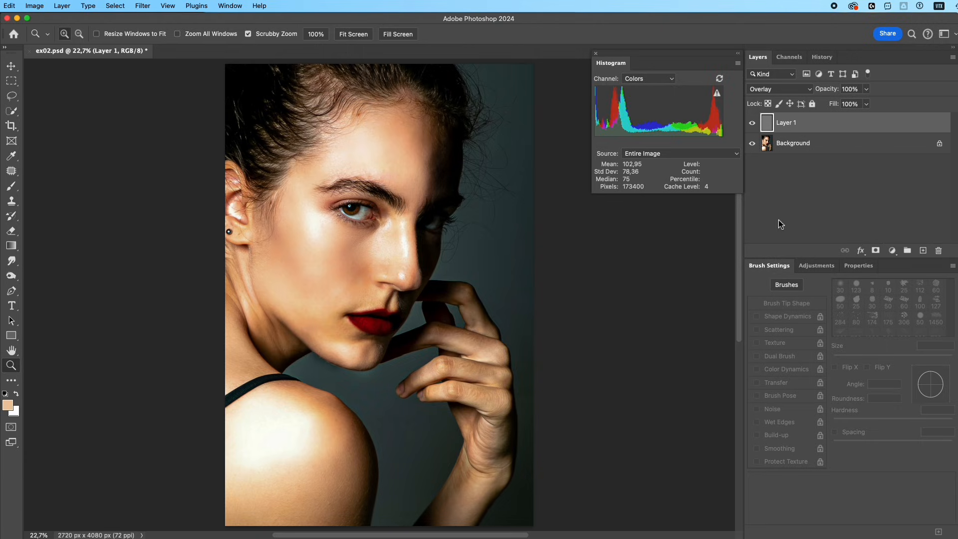
click(792, 143)
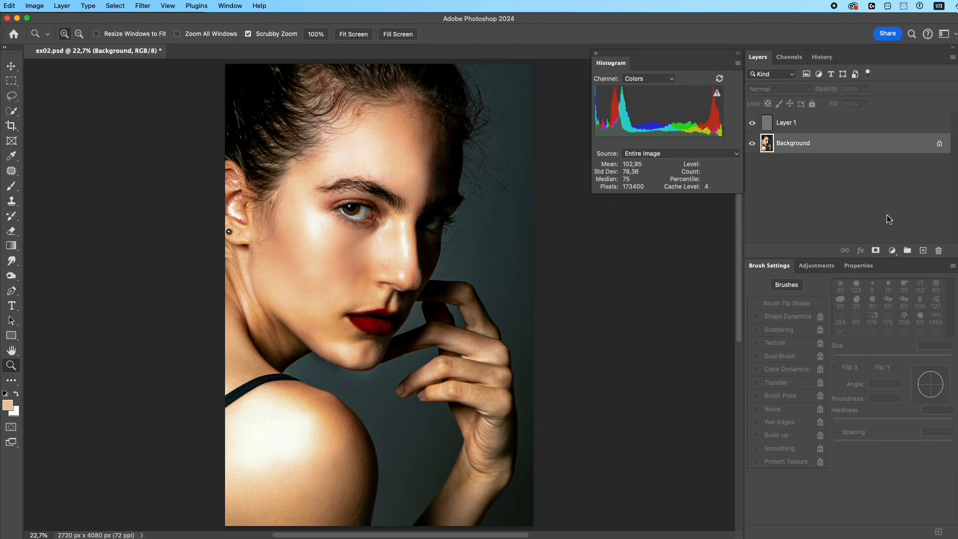
- Add a new layer above Background and paint sampled skin tone over blown highlights with a 20% soft brush
click(922, 251)
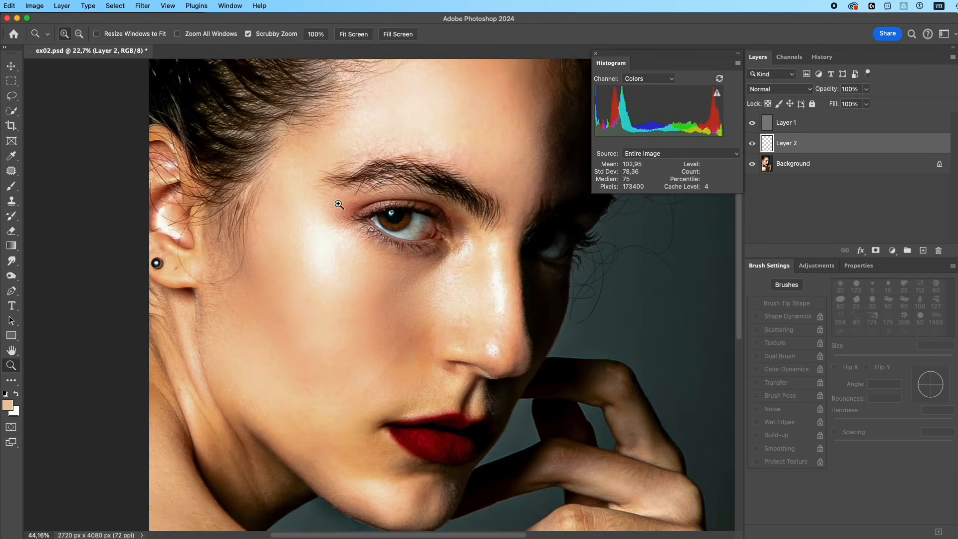
click(10, 187)
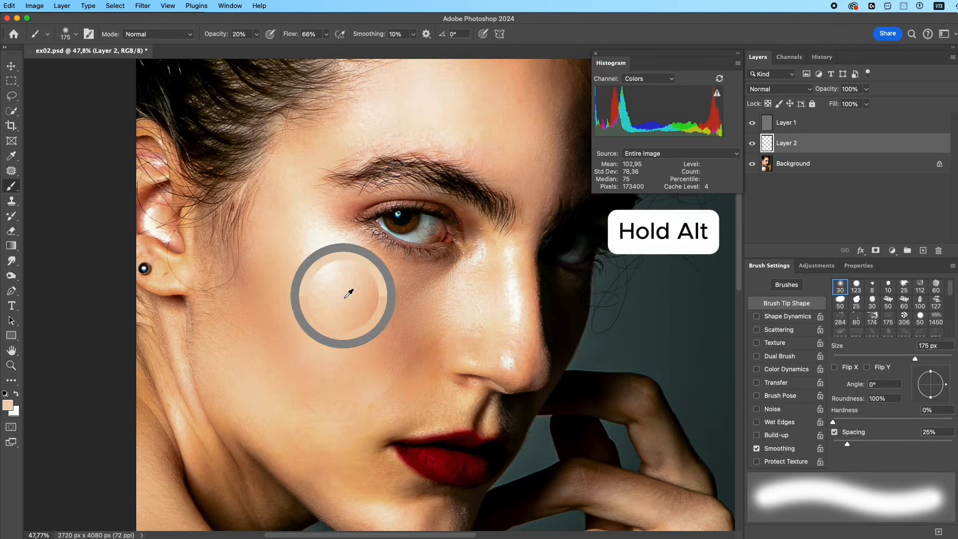
mouse_move(294, 238)
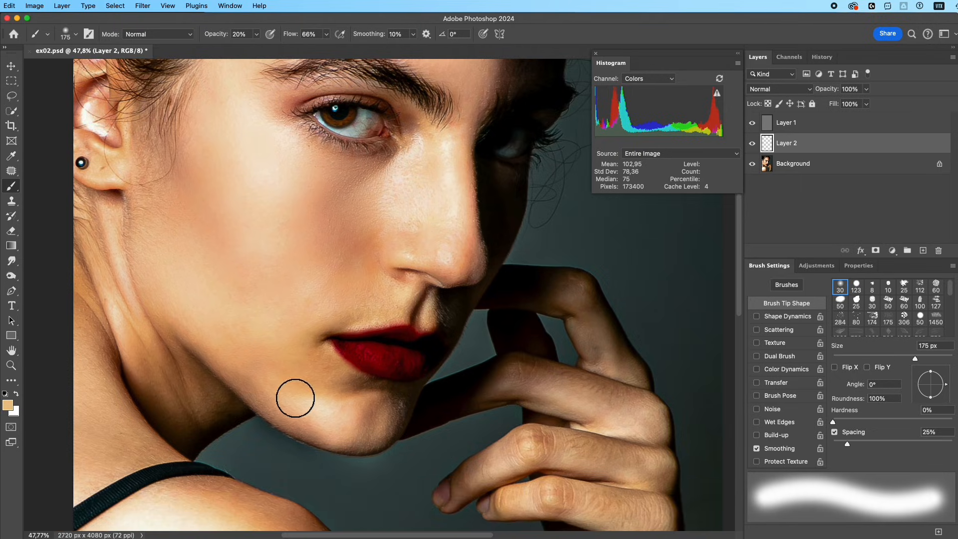
scroll(down, 3)
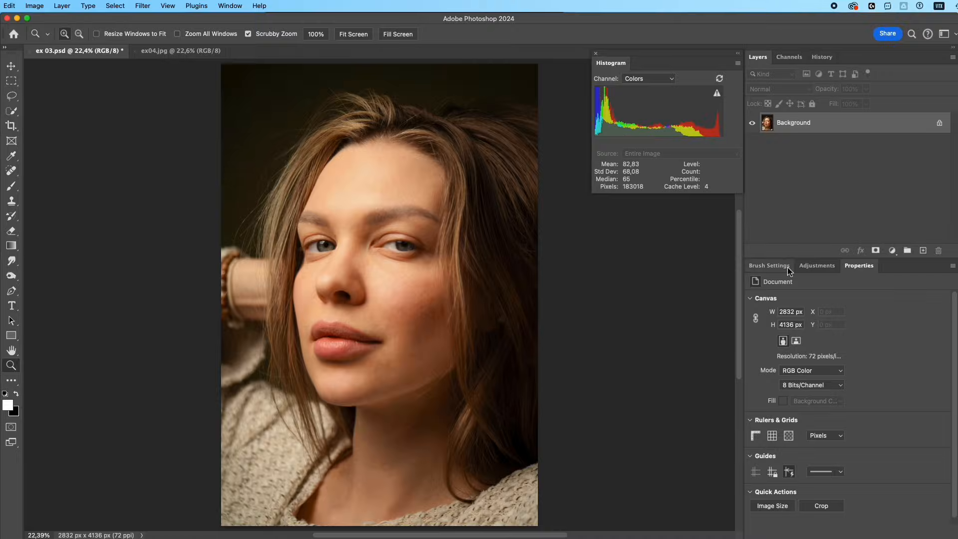
- Add Hue/Saturation 1 with Saturation −100 and Lightness +50
click(892, 250)
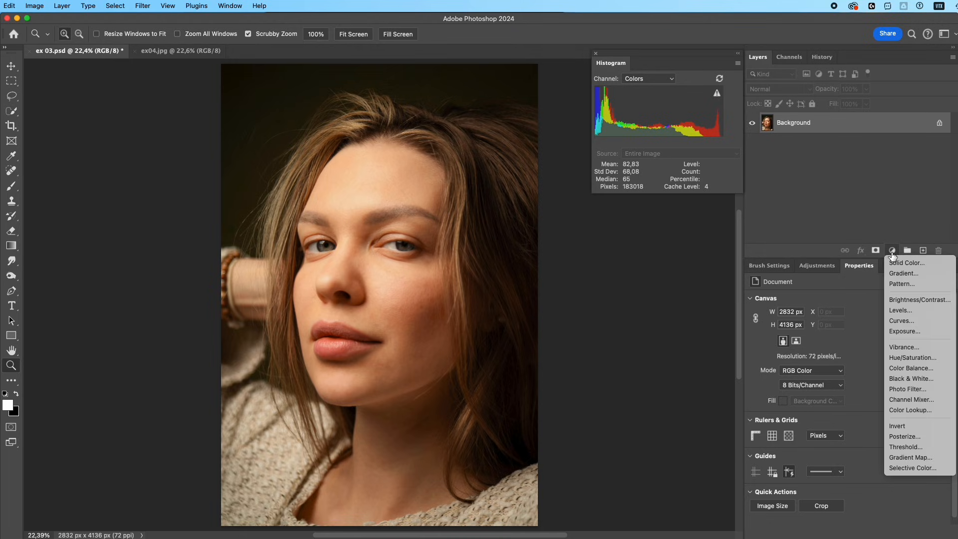
mouse_move(911, 357)
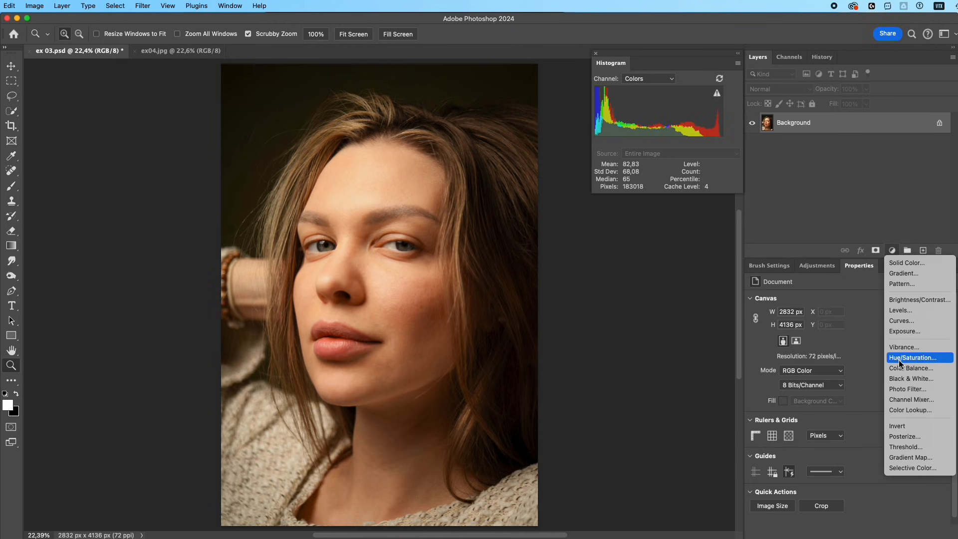
click(912, 357)
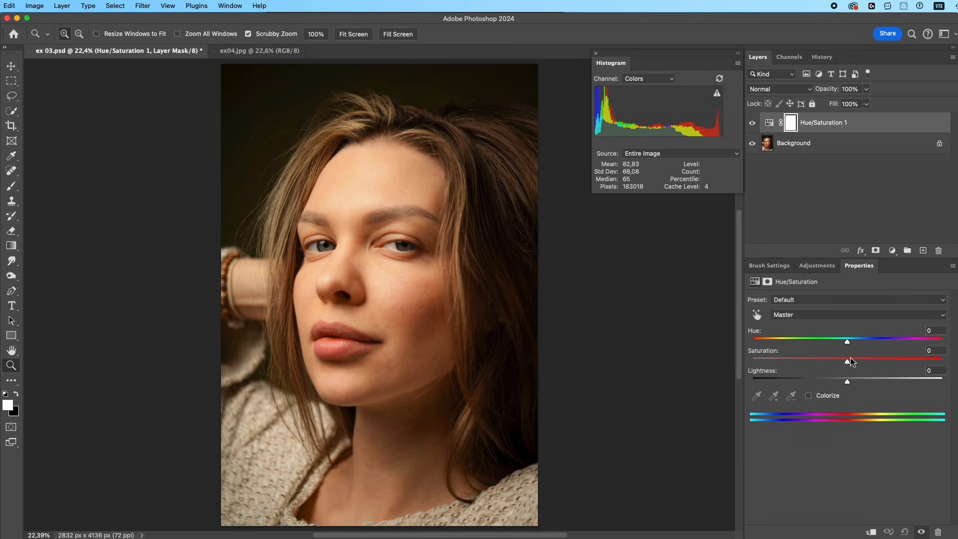
drag(847, 361, 752, 362)
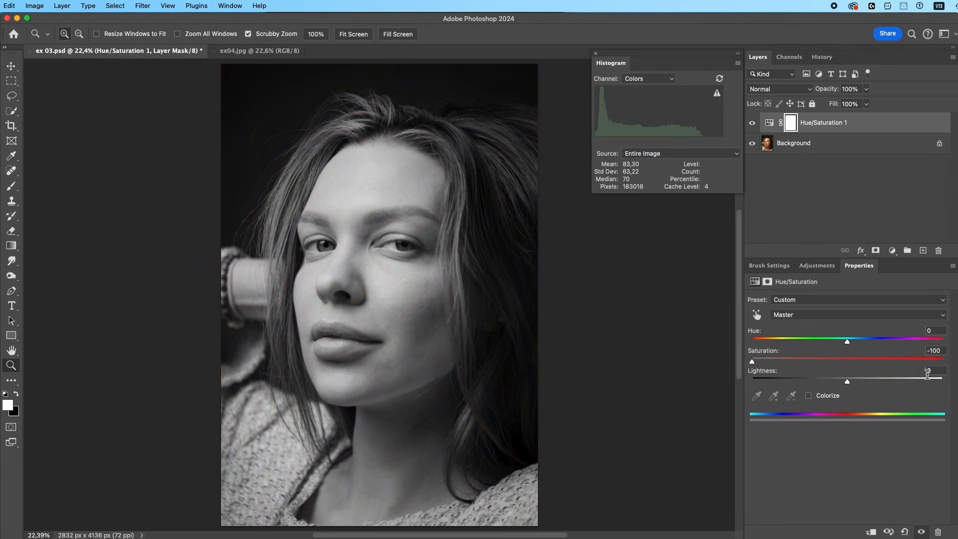
drag(848, 379, 894, 379)
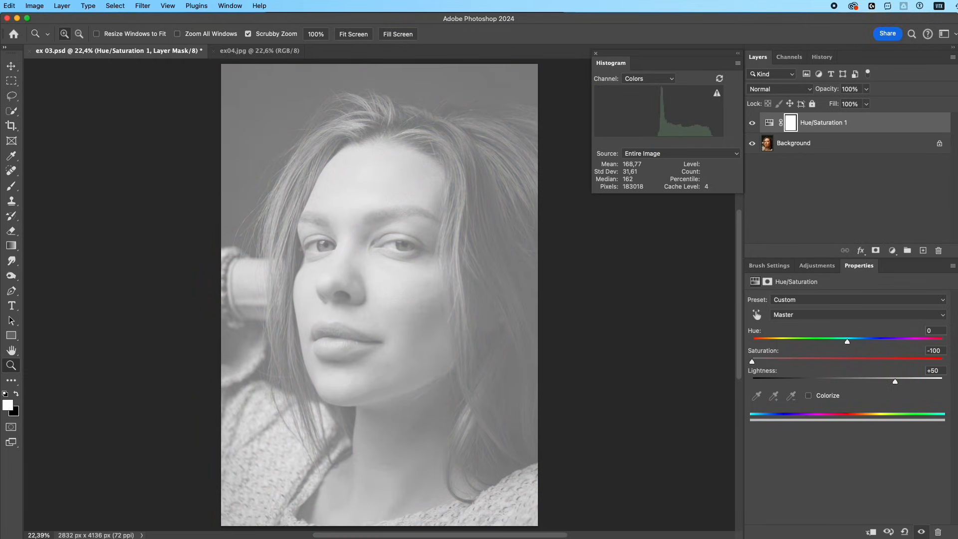
- Blend the adjustment in Soft Light and toggle it off to compare
click(780, 88)
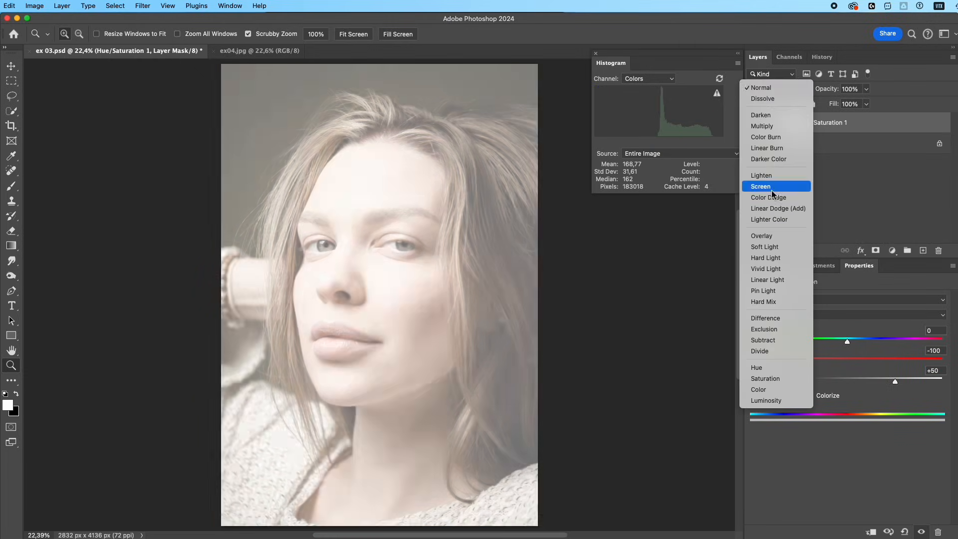
click(764, 247)
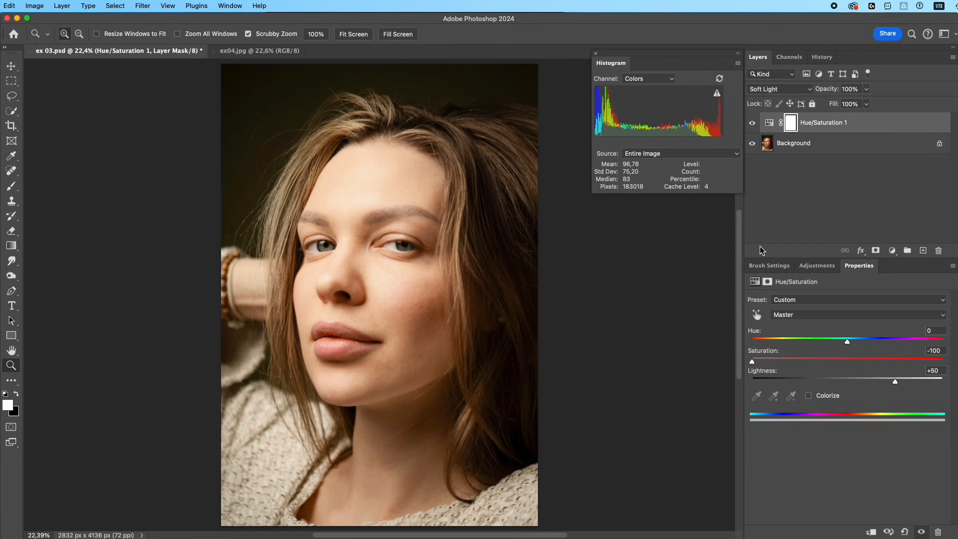
click(752, 123)
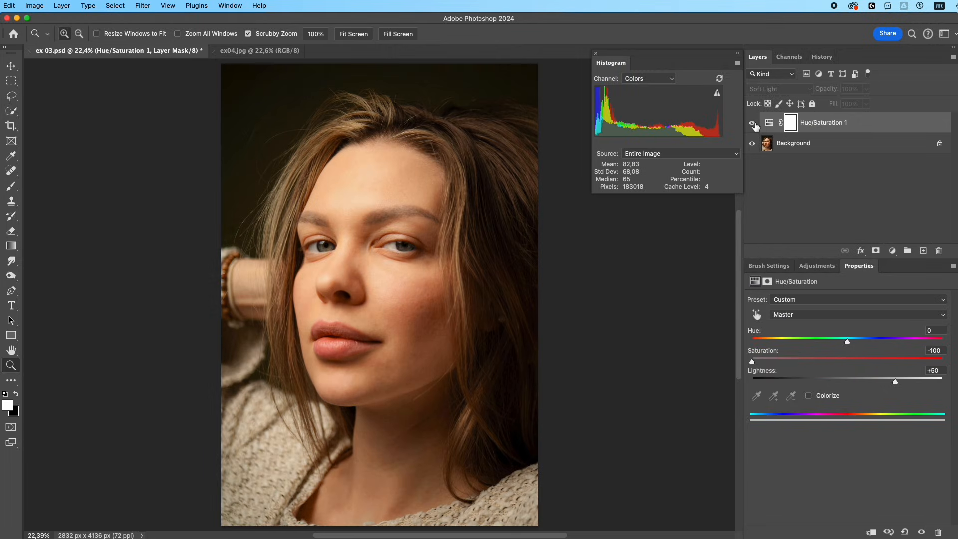
- Add Hue/Saturation 2 with Yellows Saturation −100 and Lightness +26
click(892, 251)
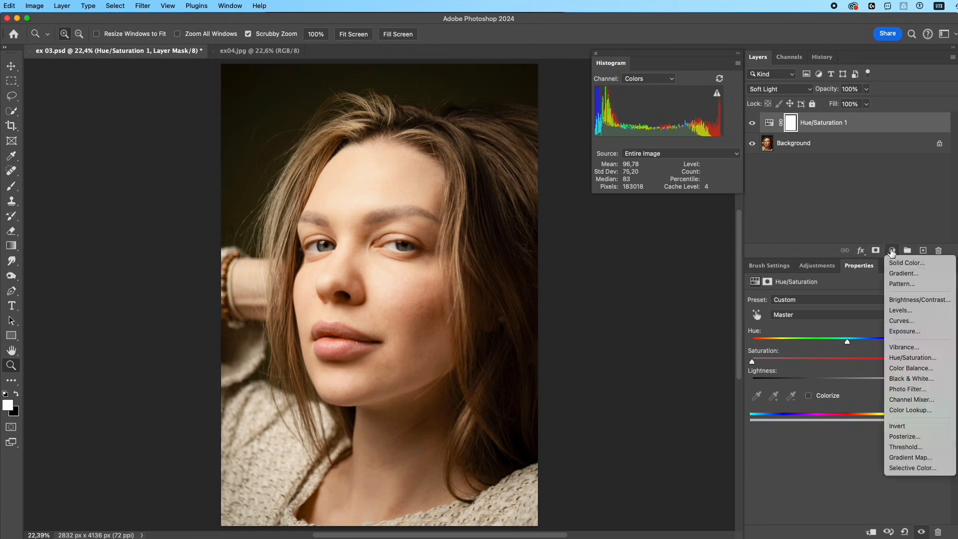
click(912, 358)
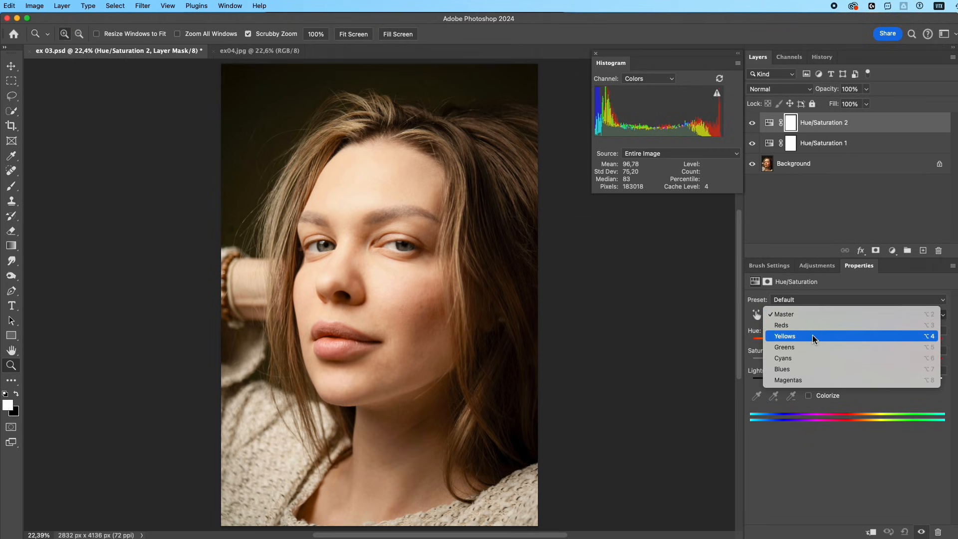
click(785, 337)
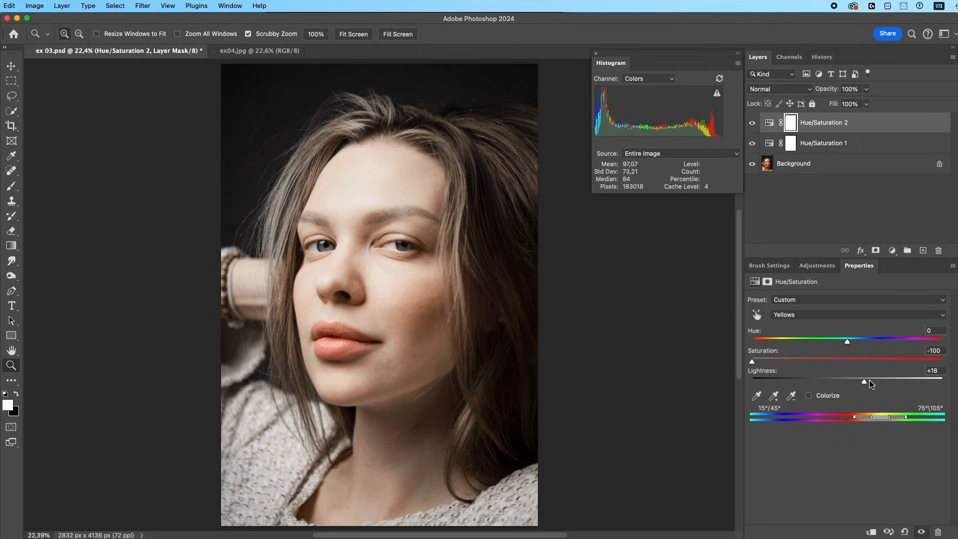
drag(863, 379, 872, 379)
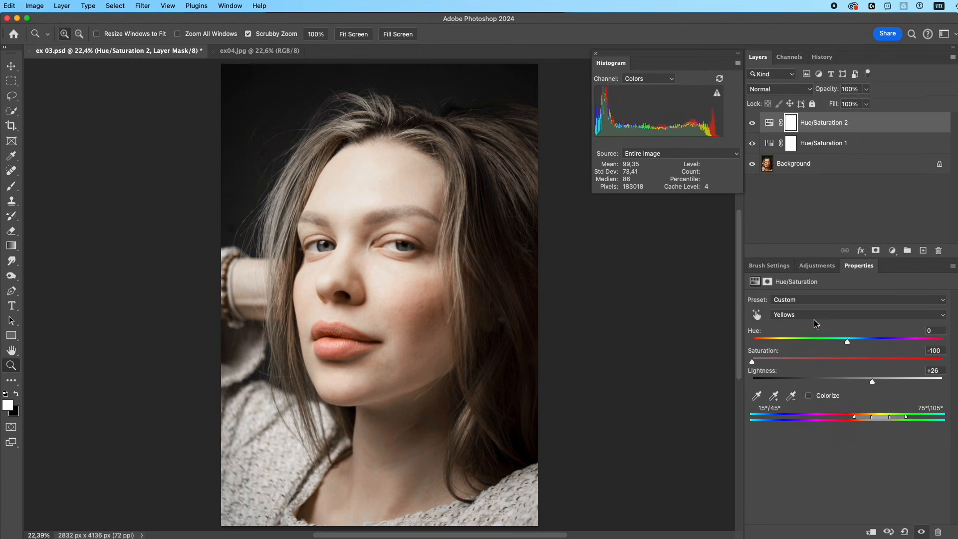
- Set its Reds to Lightness −18 and Saturation +21
click(855, 314)
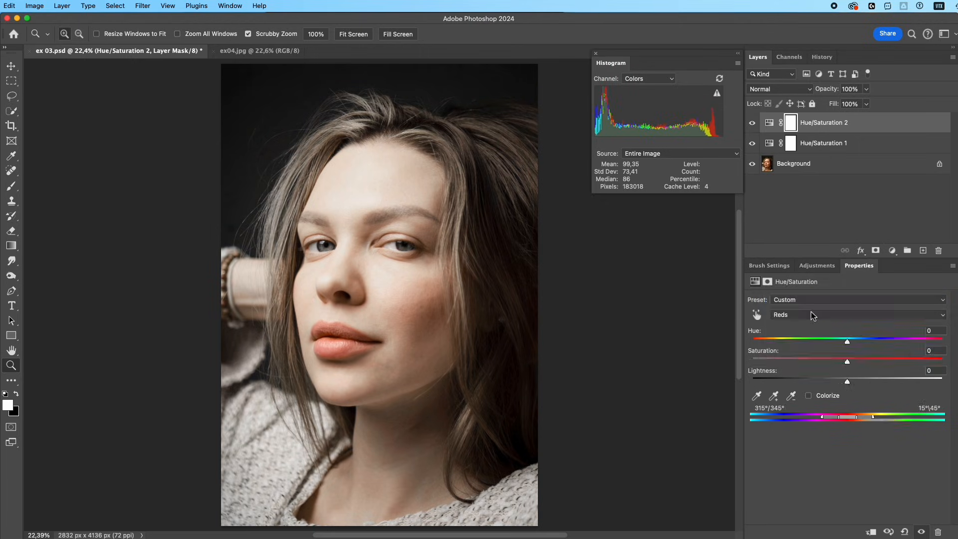
drag(848, 379, 825, 379)
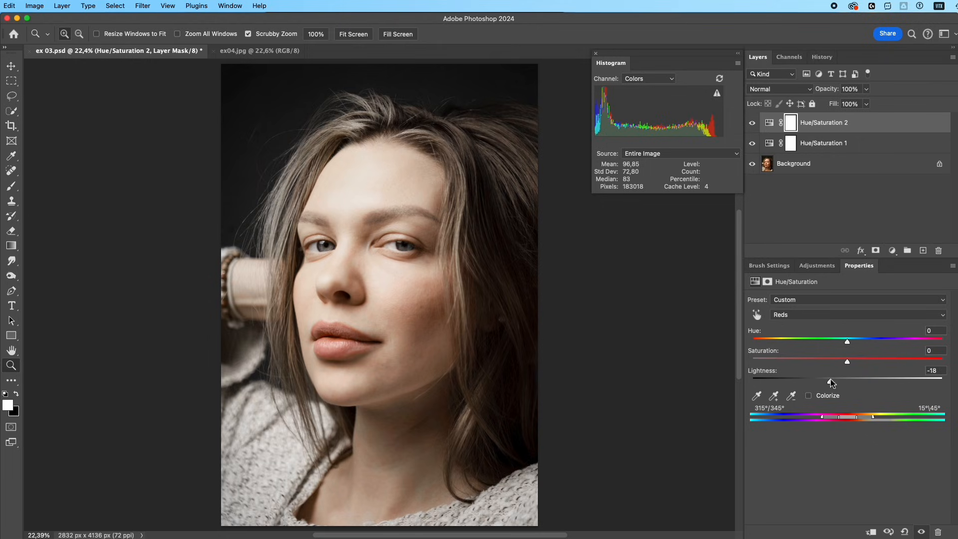
drag(848, 361, 867, 360)
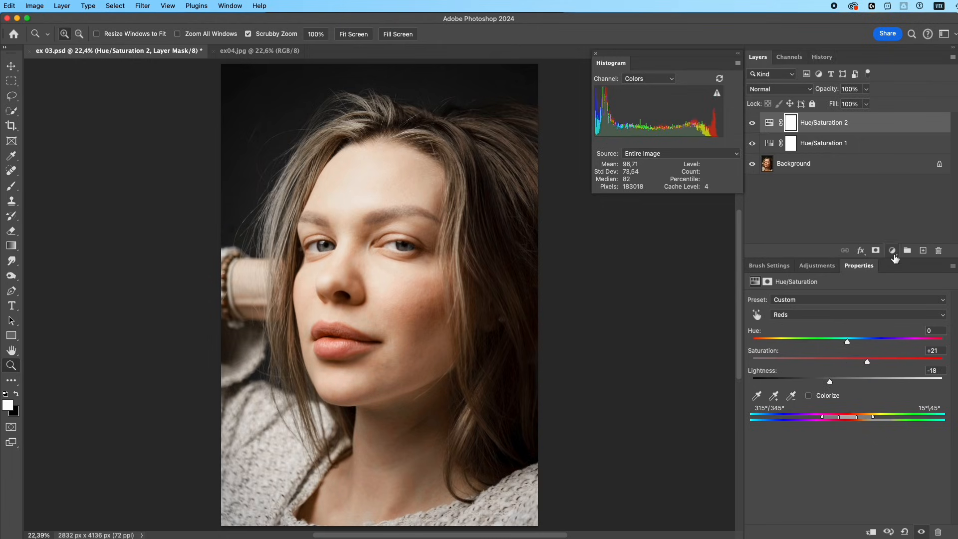
- Add a Selective Color adjustment with Yellows Black −46
click(891, 249)
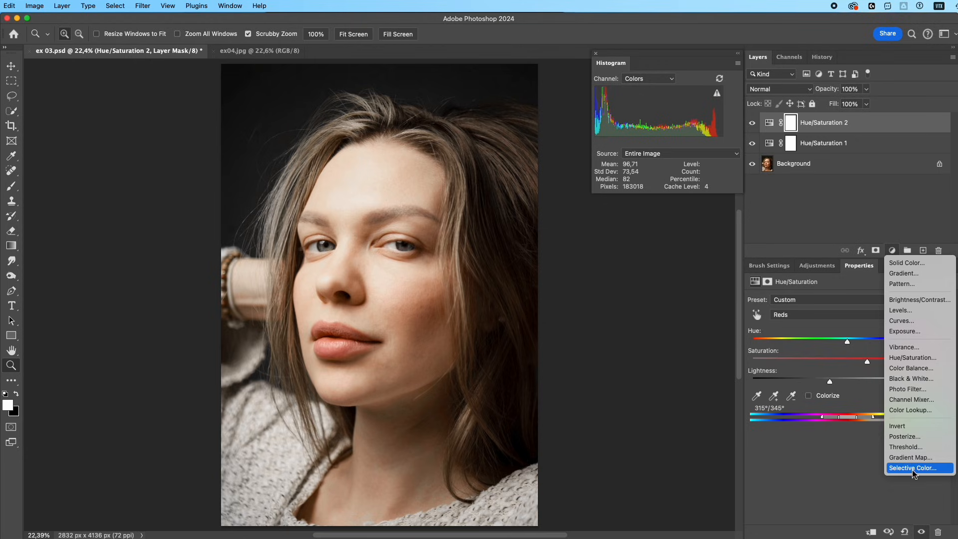
click(912, 467)
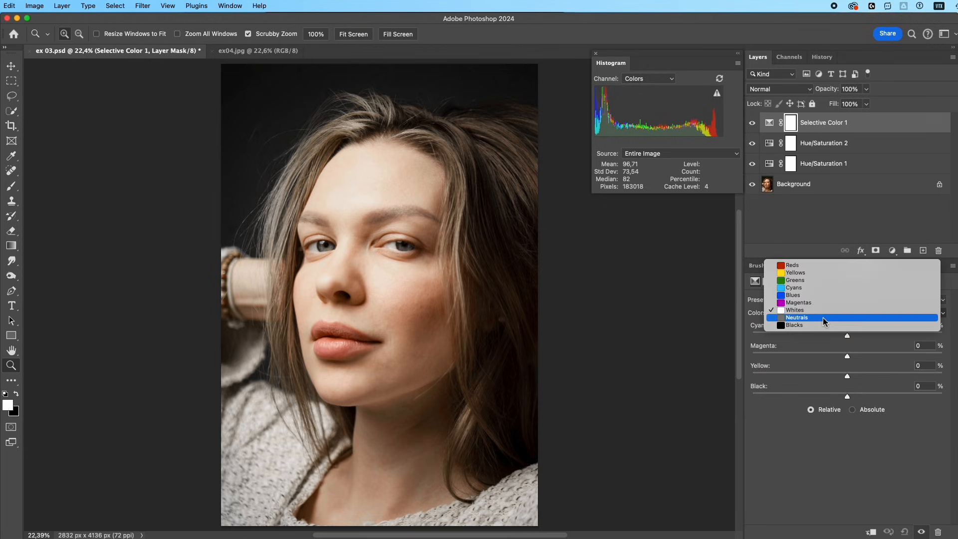
click(795, 272)
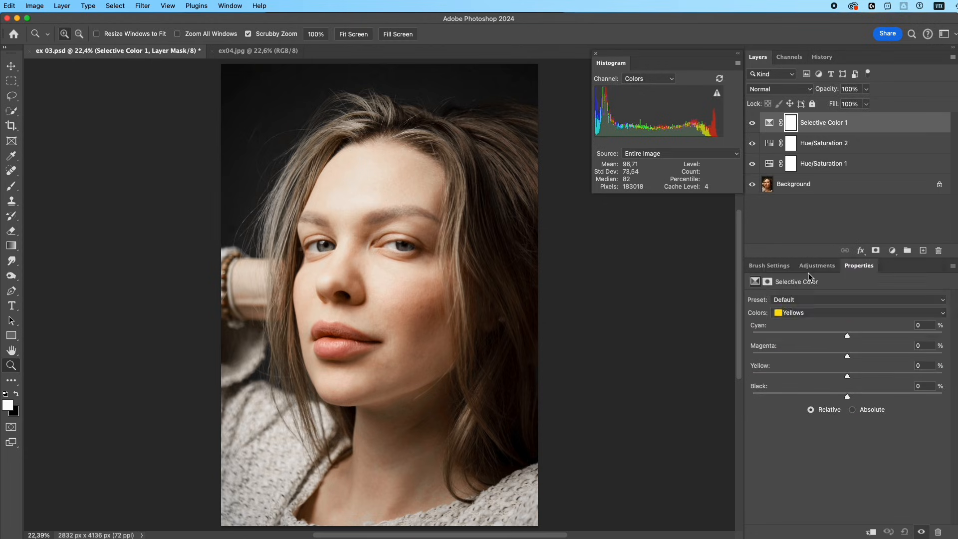
drag(847, 395, 795, 395)
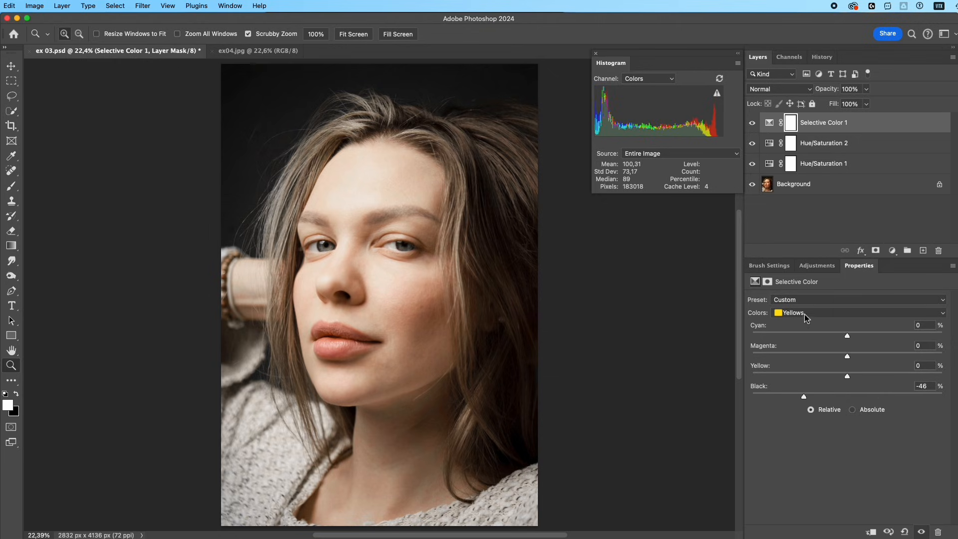
- Set its Reds Yellow to −25 and review the colour ranges
click(859, 312)
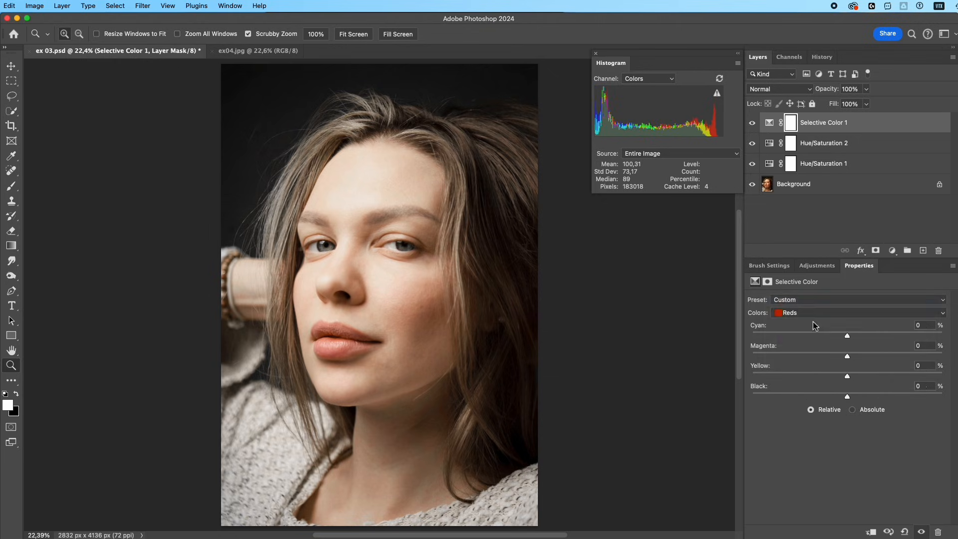
drag(847, 376, 823, 376)
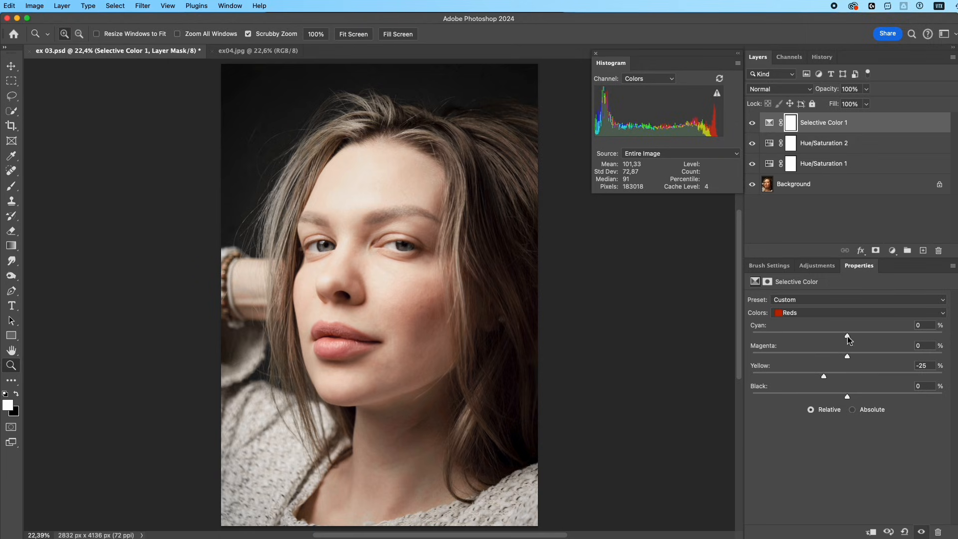
click(861, 313)
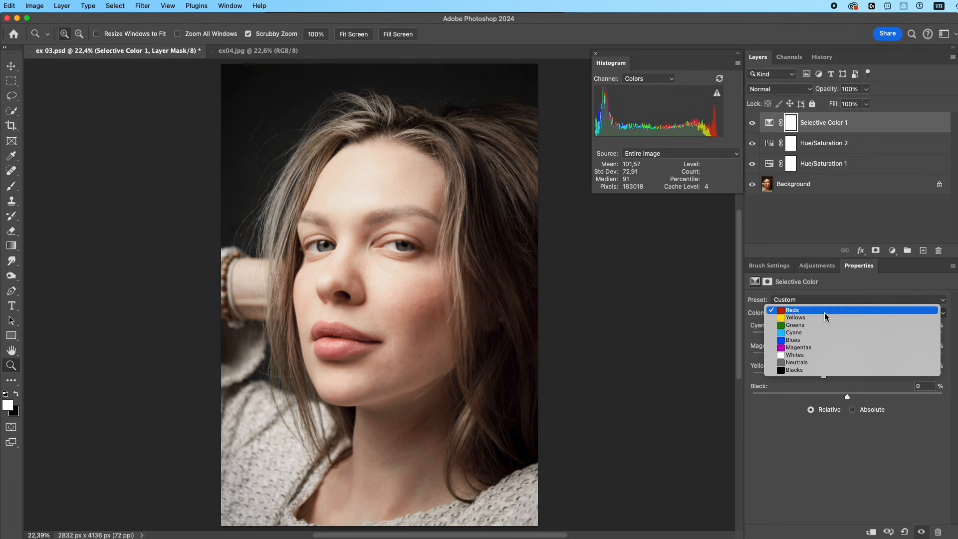
click(796, 355)
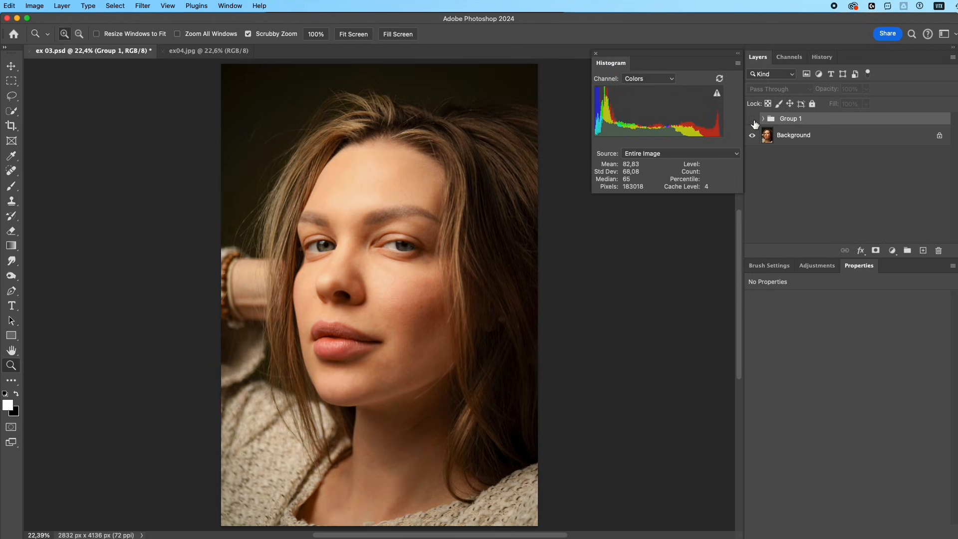
- Show Group 1, copy it into ex04.jpg and expand it to reveal its adjustment layers
click(753, 118)
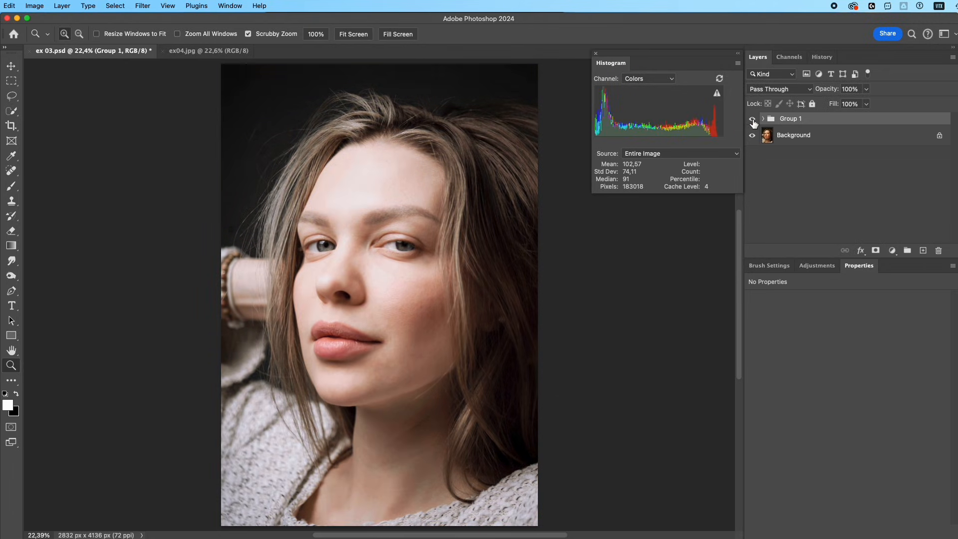
key(ctrl+c)
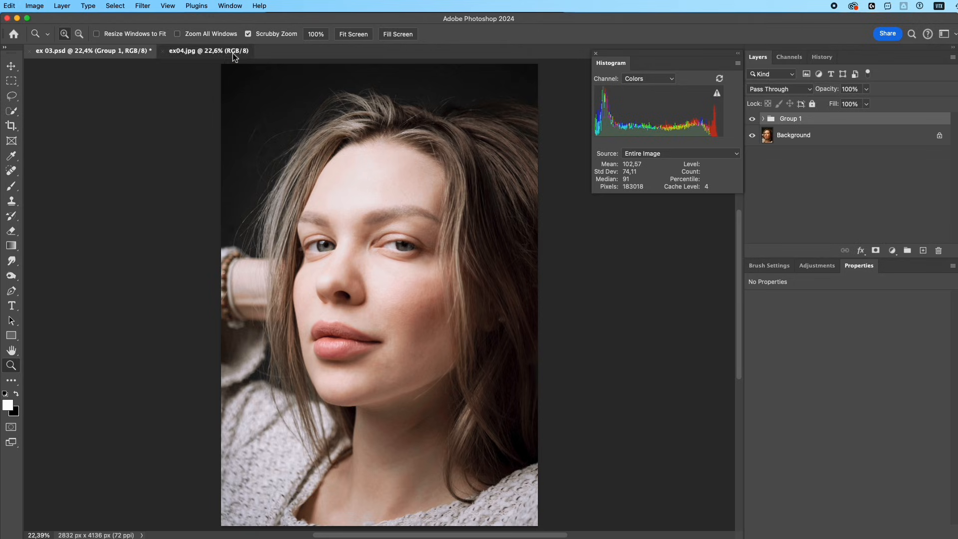
key(ctrl+v)
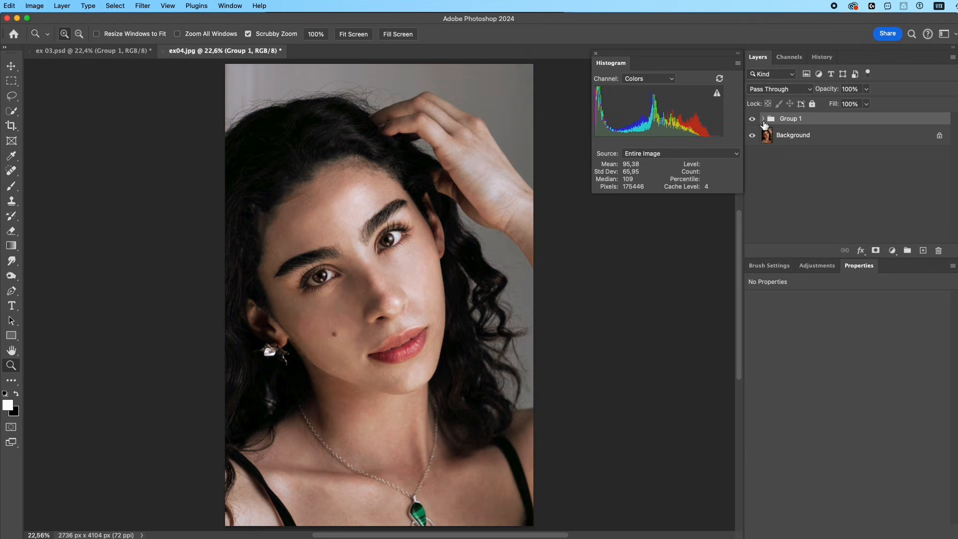
click(763, 119)
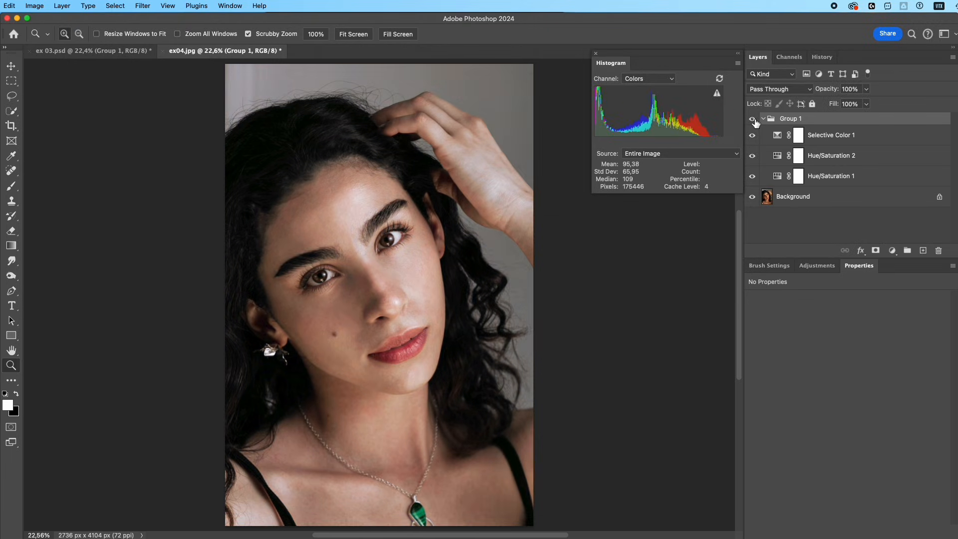